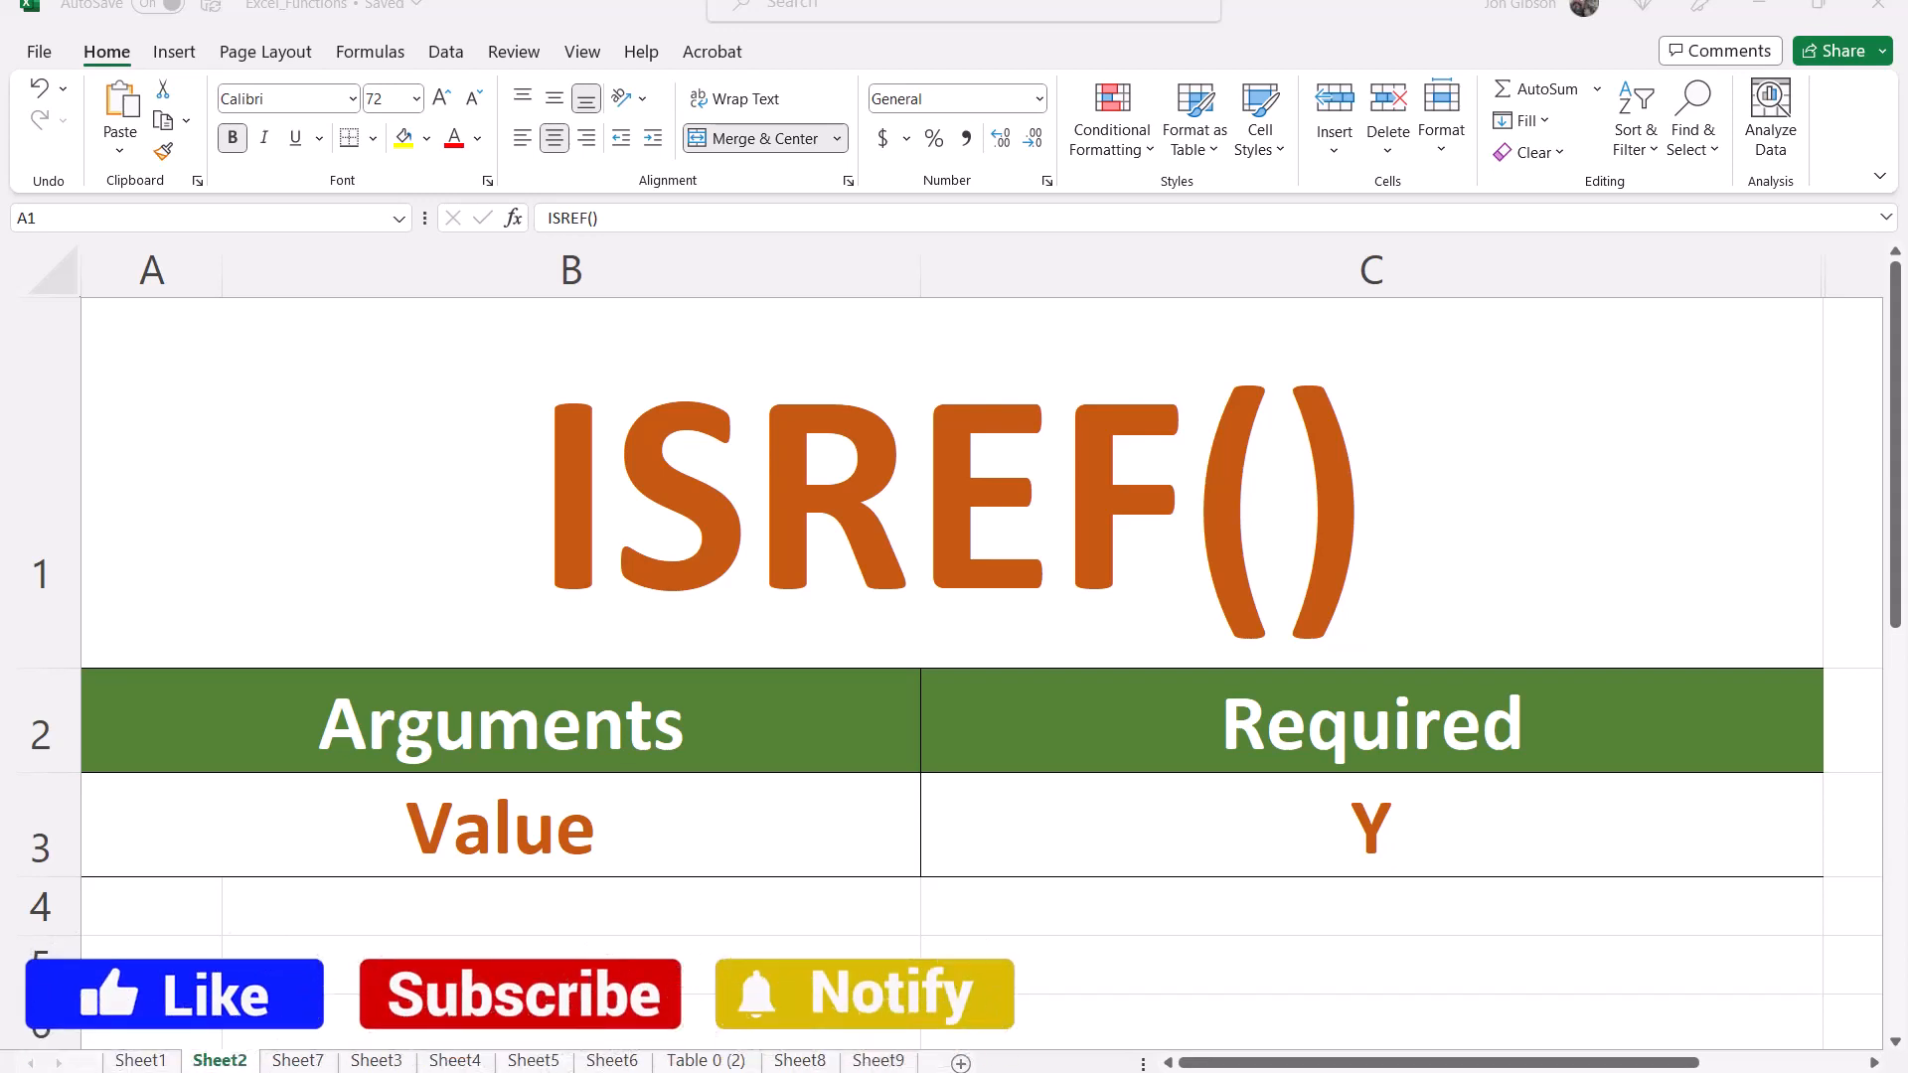
Step: On Sheet7, enter =ISREF(B4) in B2 of the Test column
click(519, 993)
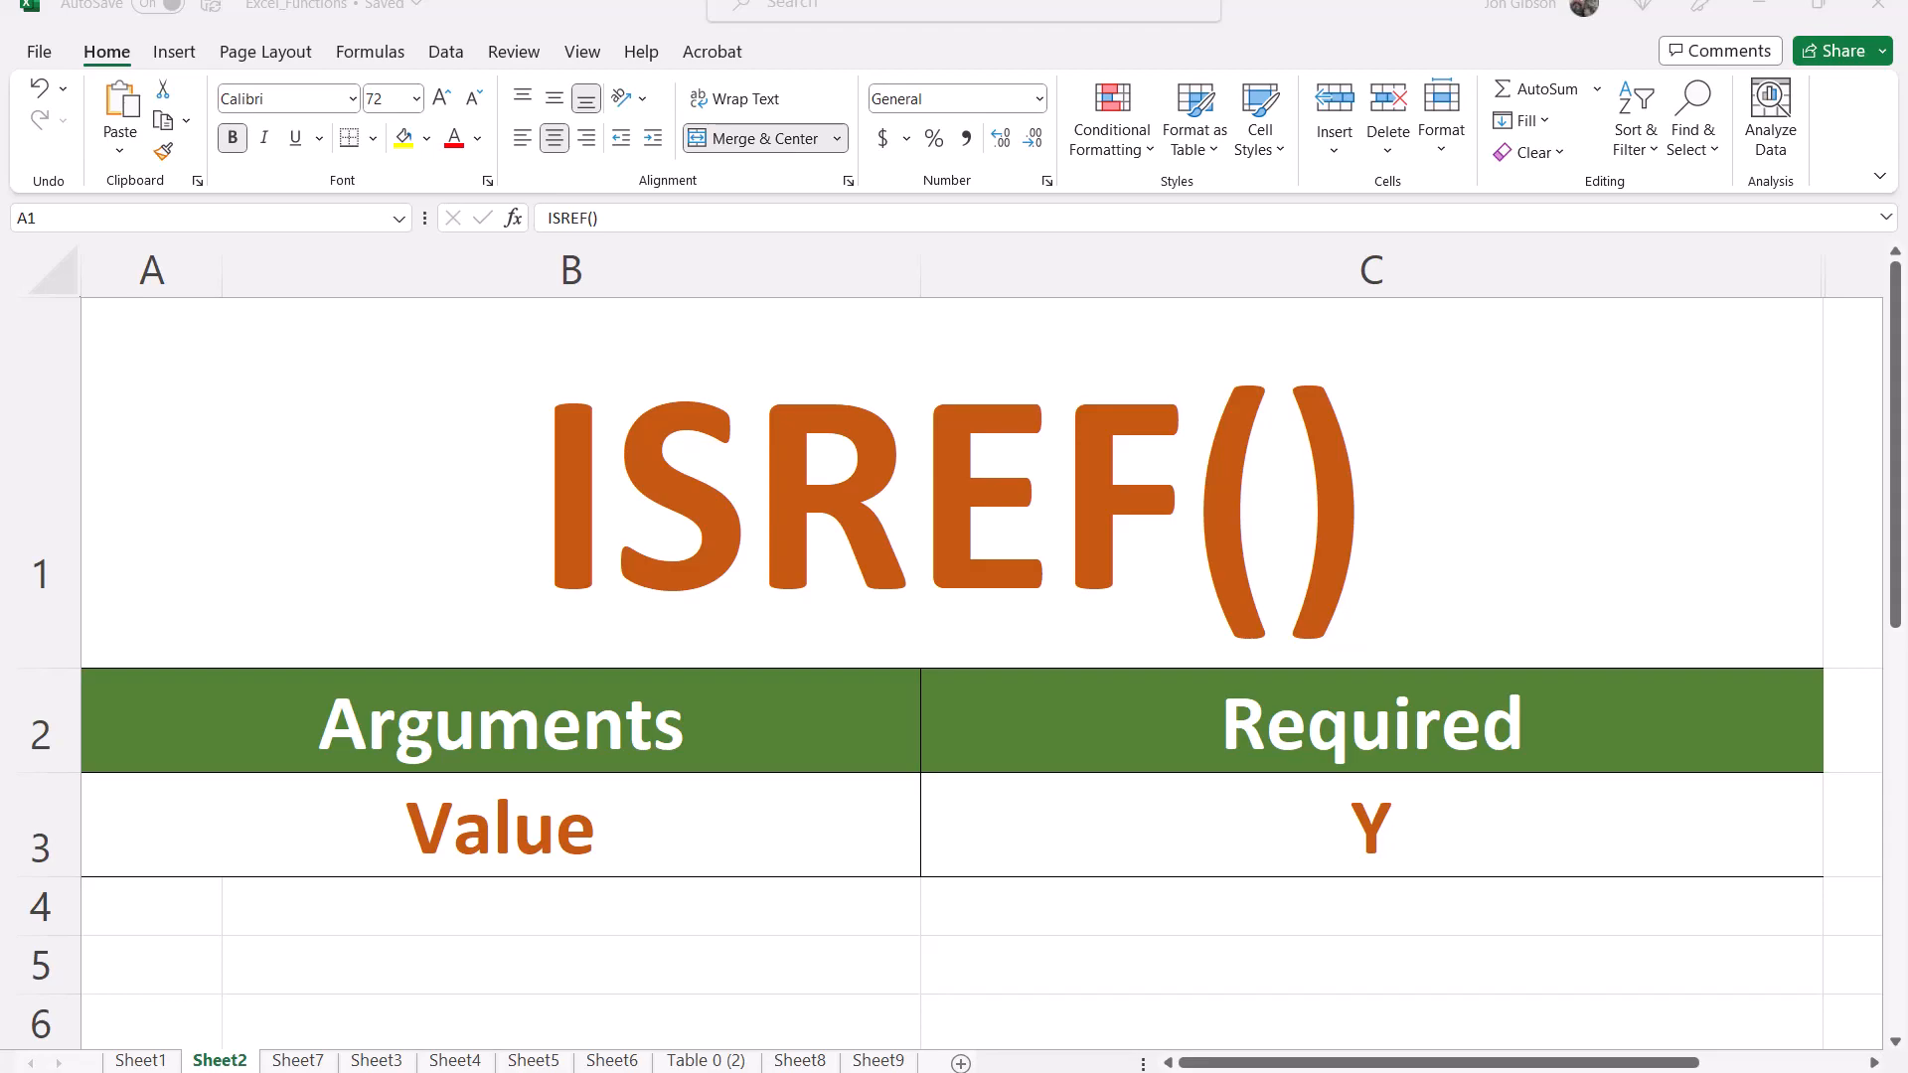
click(298, 1061)
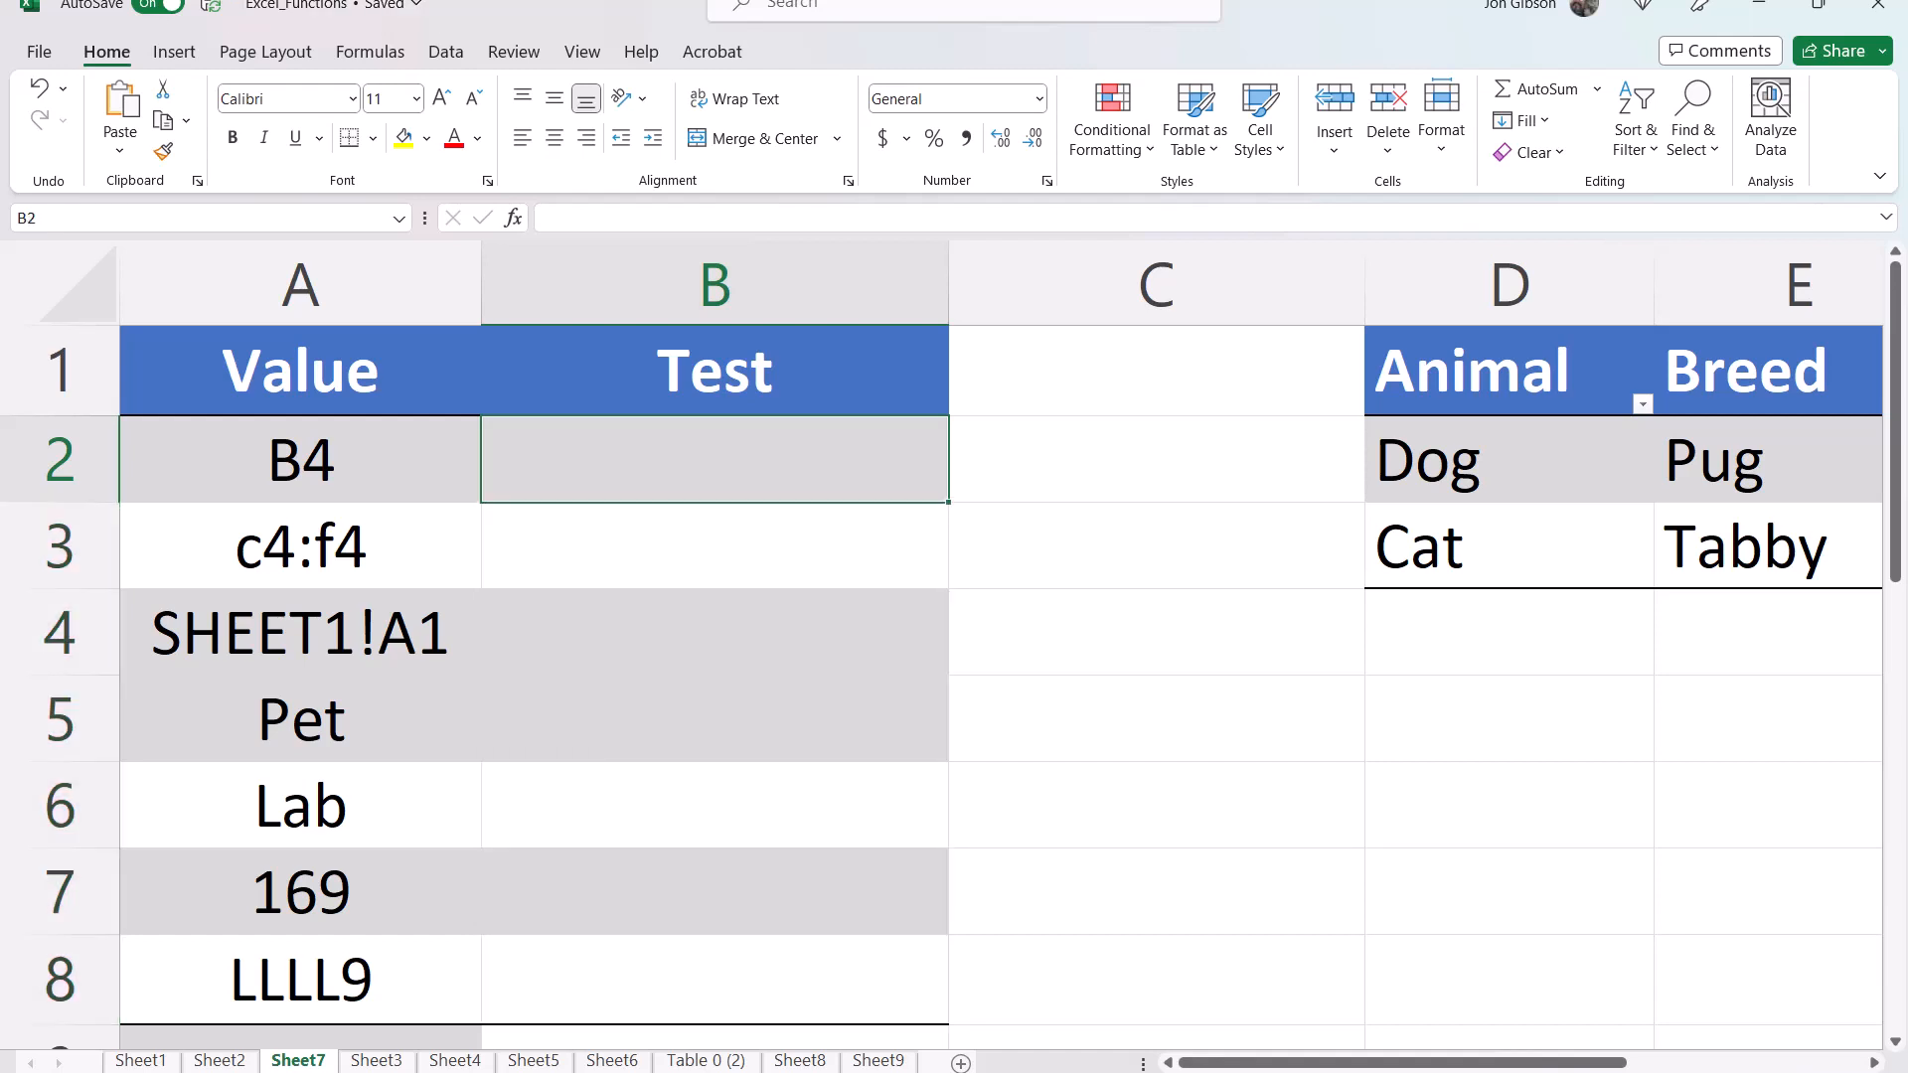
text(=ISR)
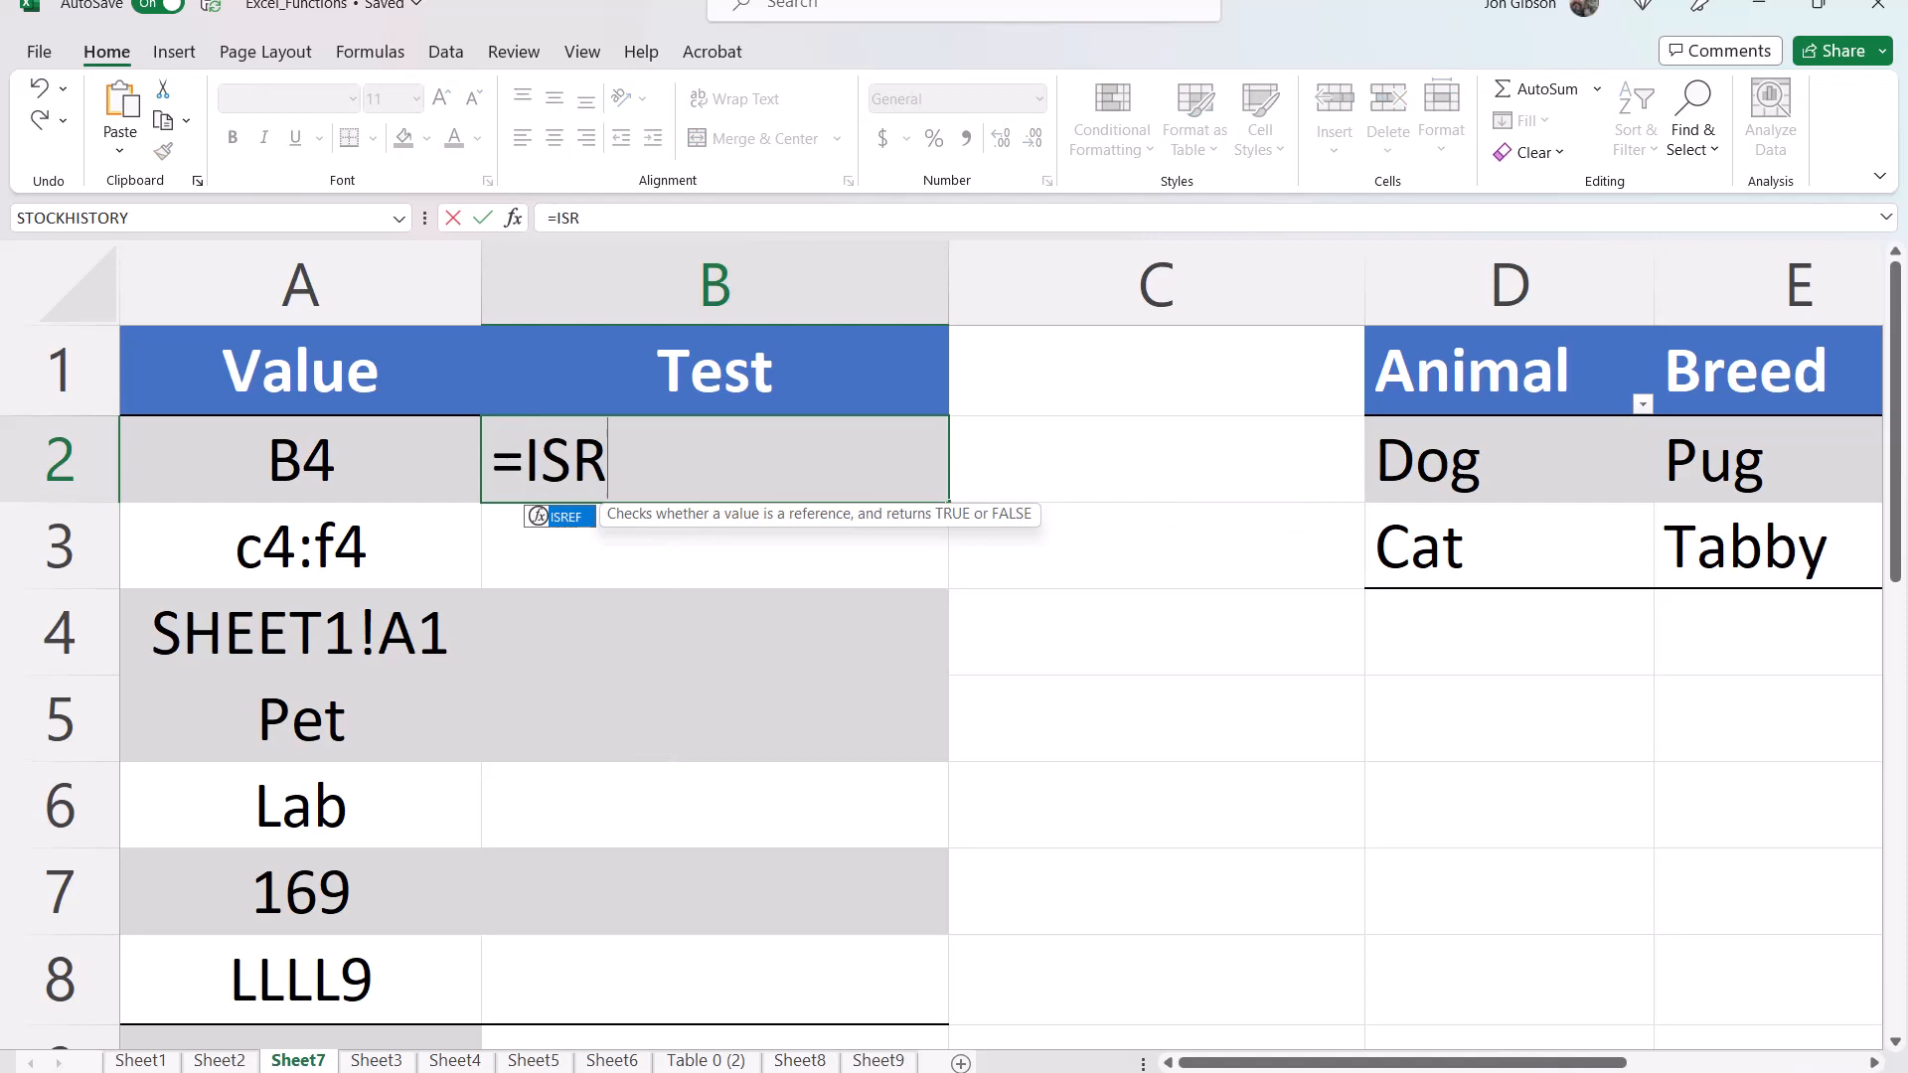
text(EF(B)
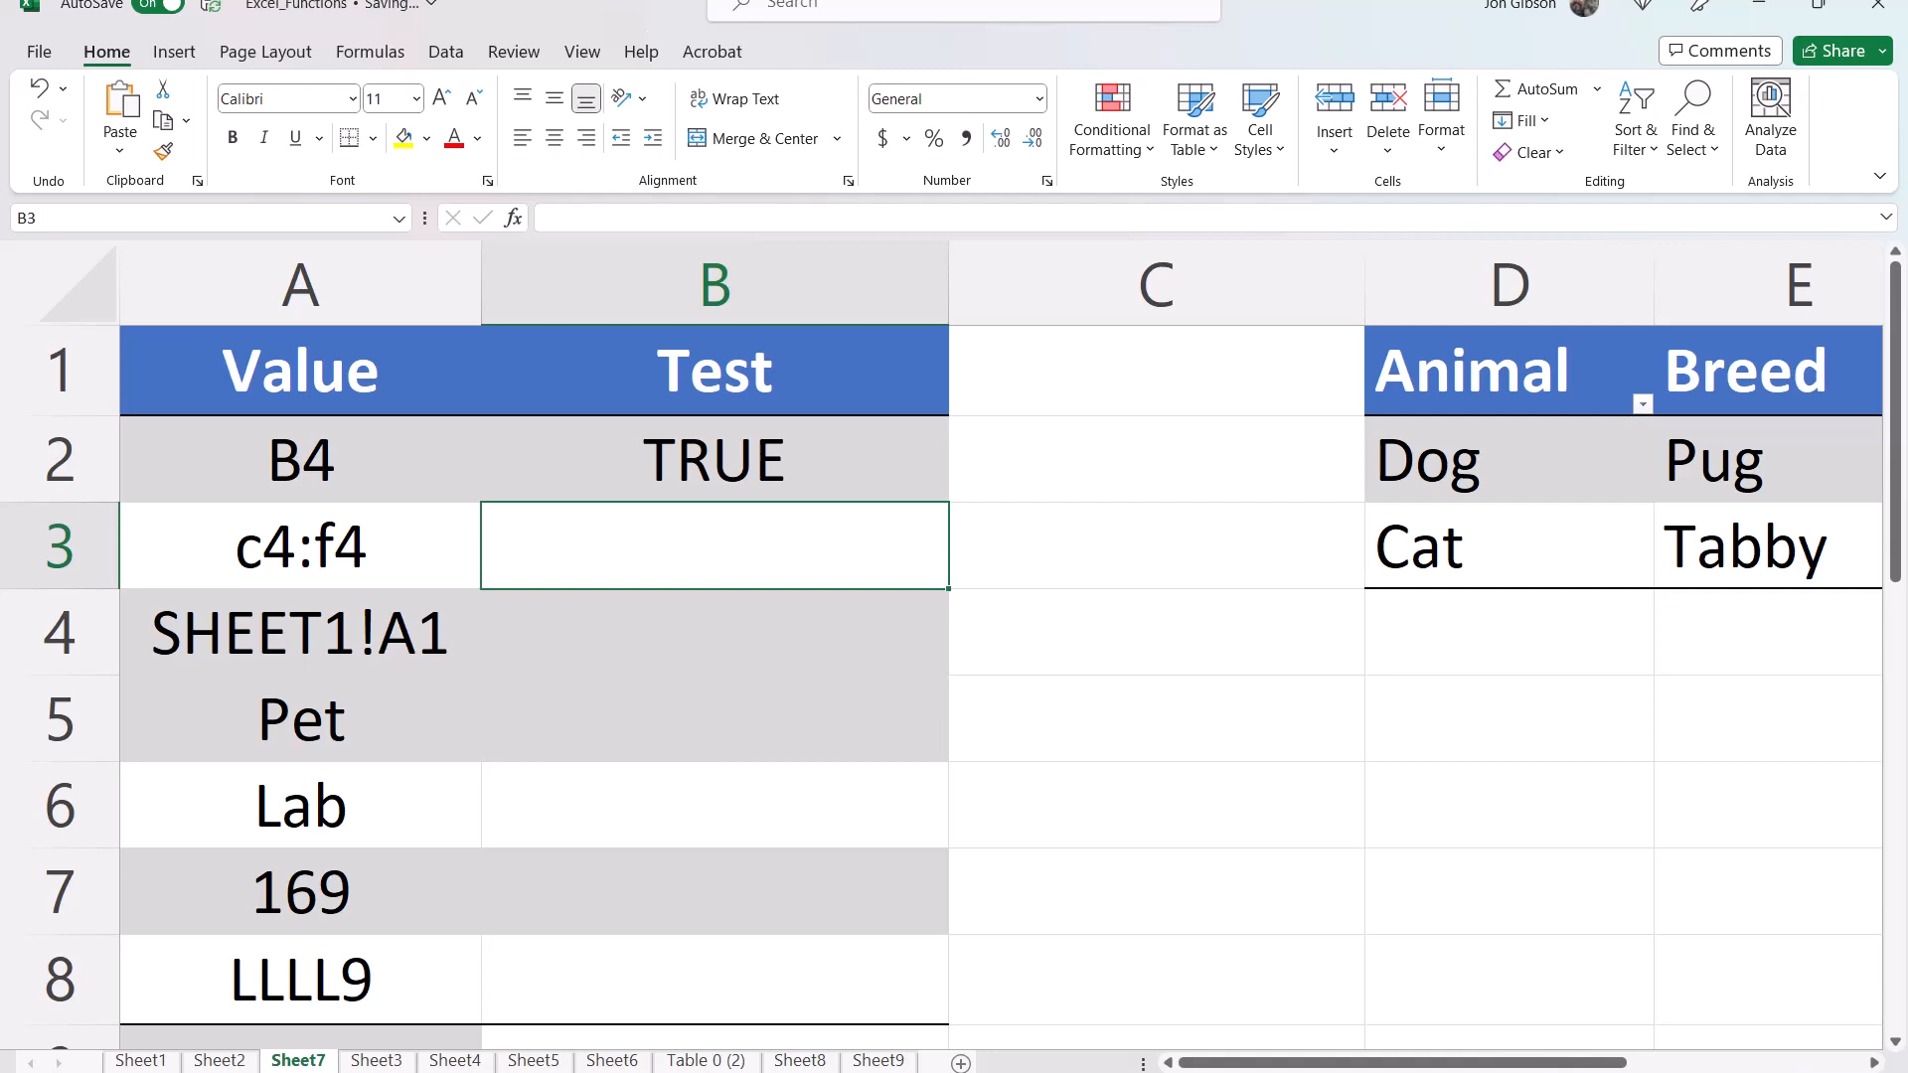
Step: Enter =ISREF(C4:F4) in B3 so it returns TRUE
text(=ISF)
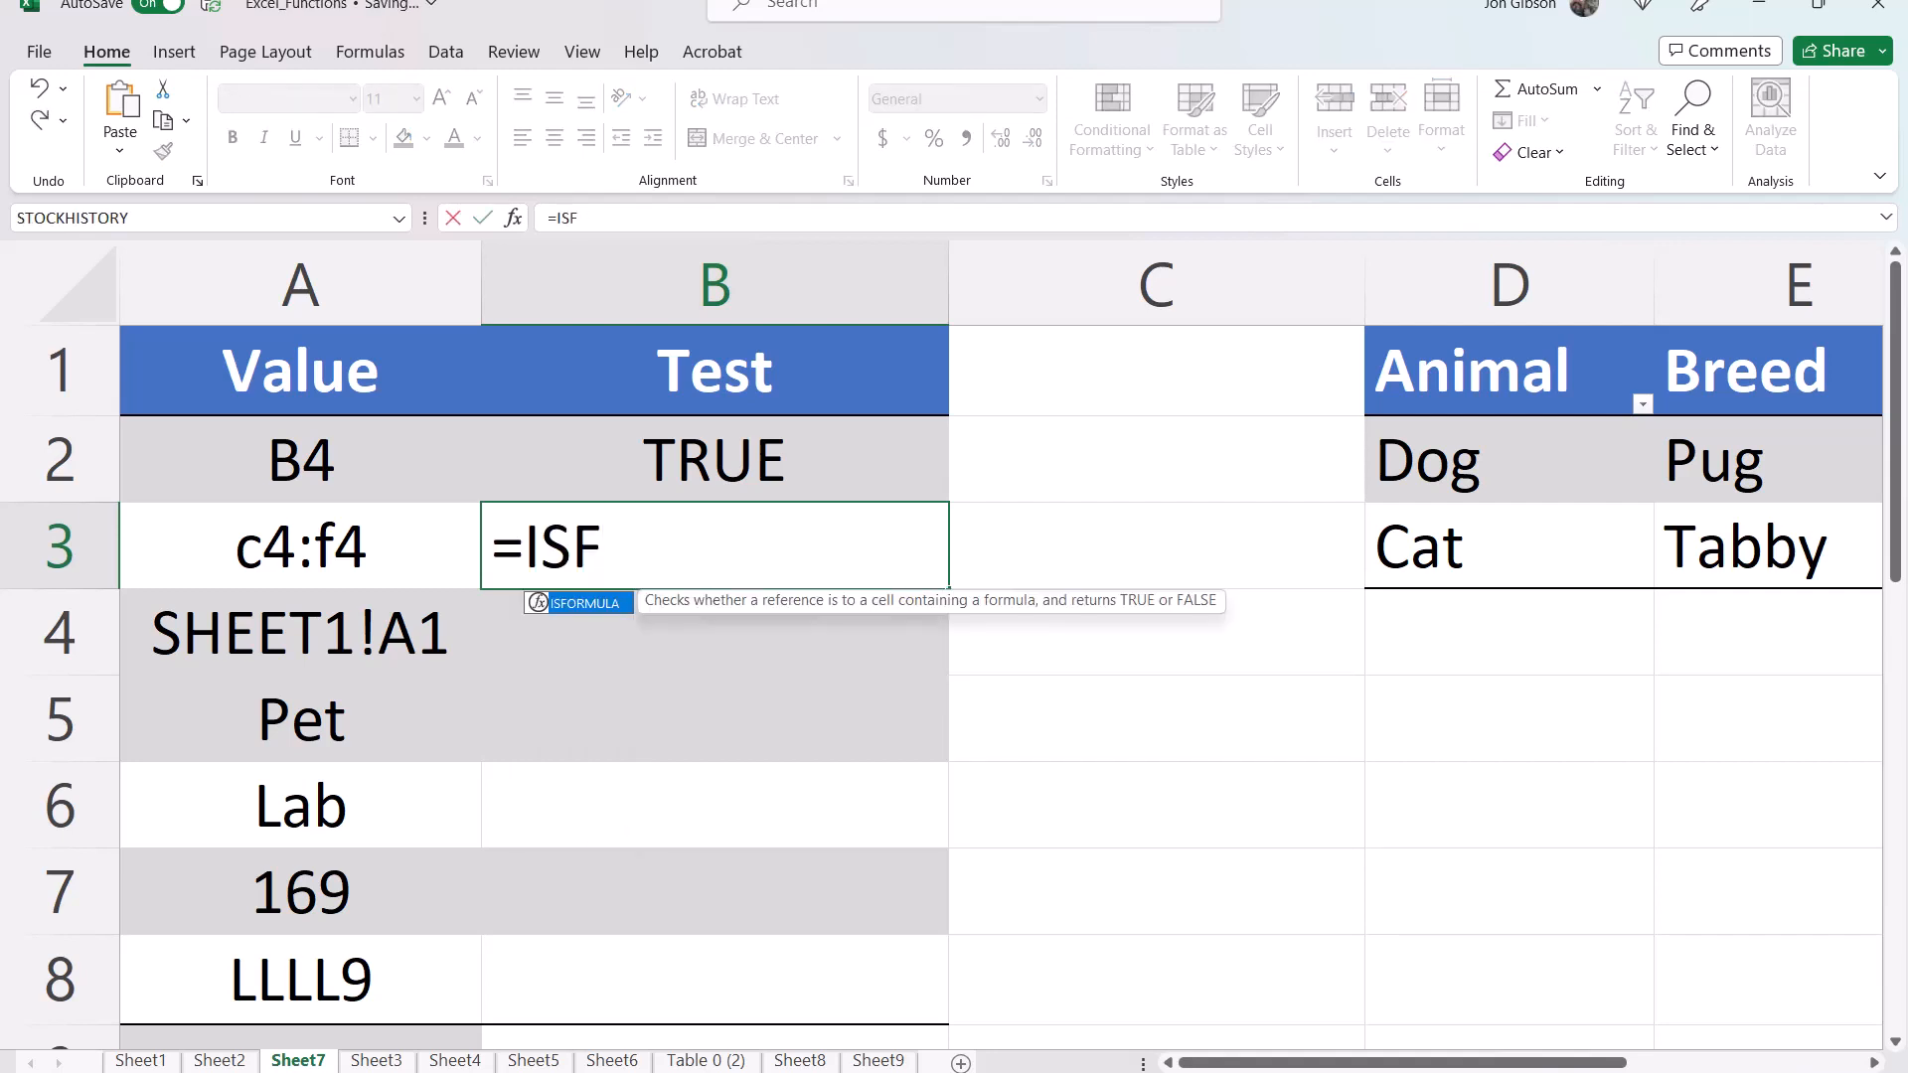
text(REF()
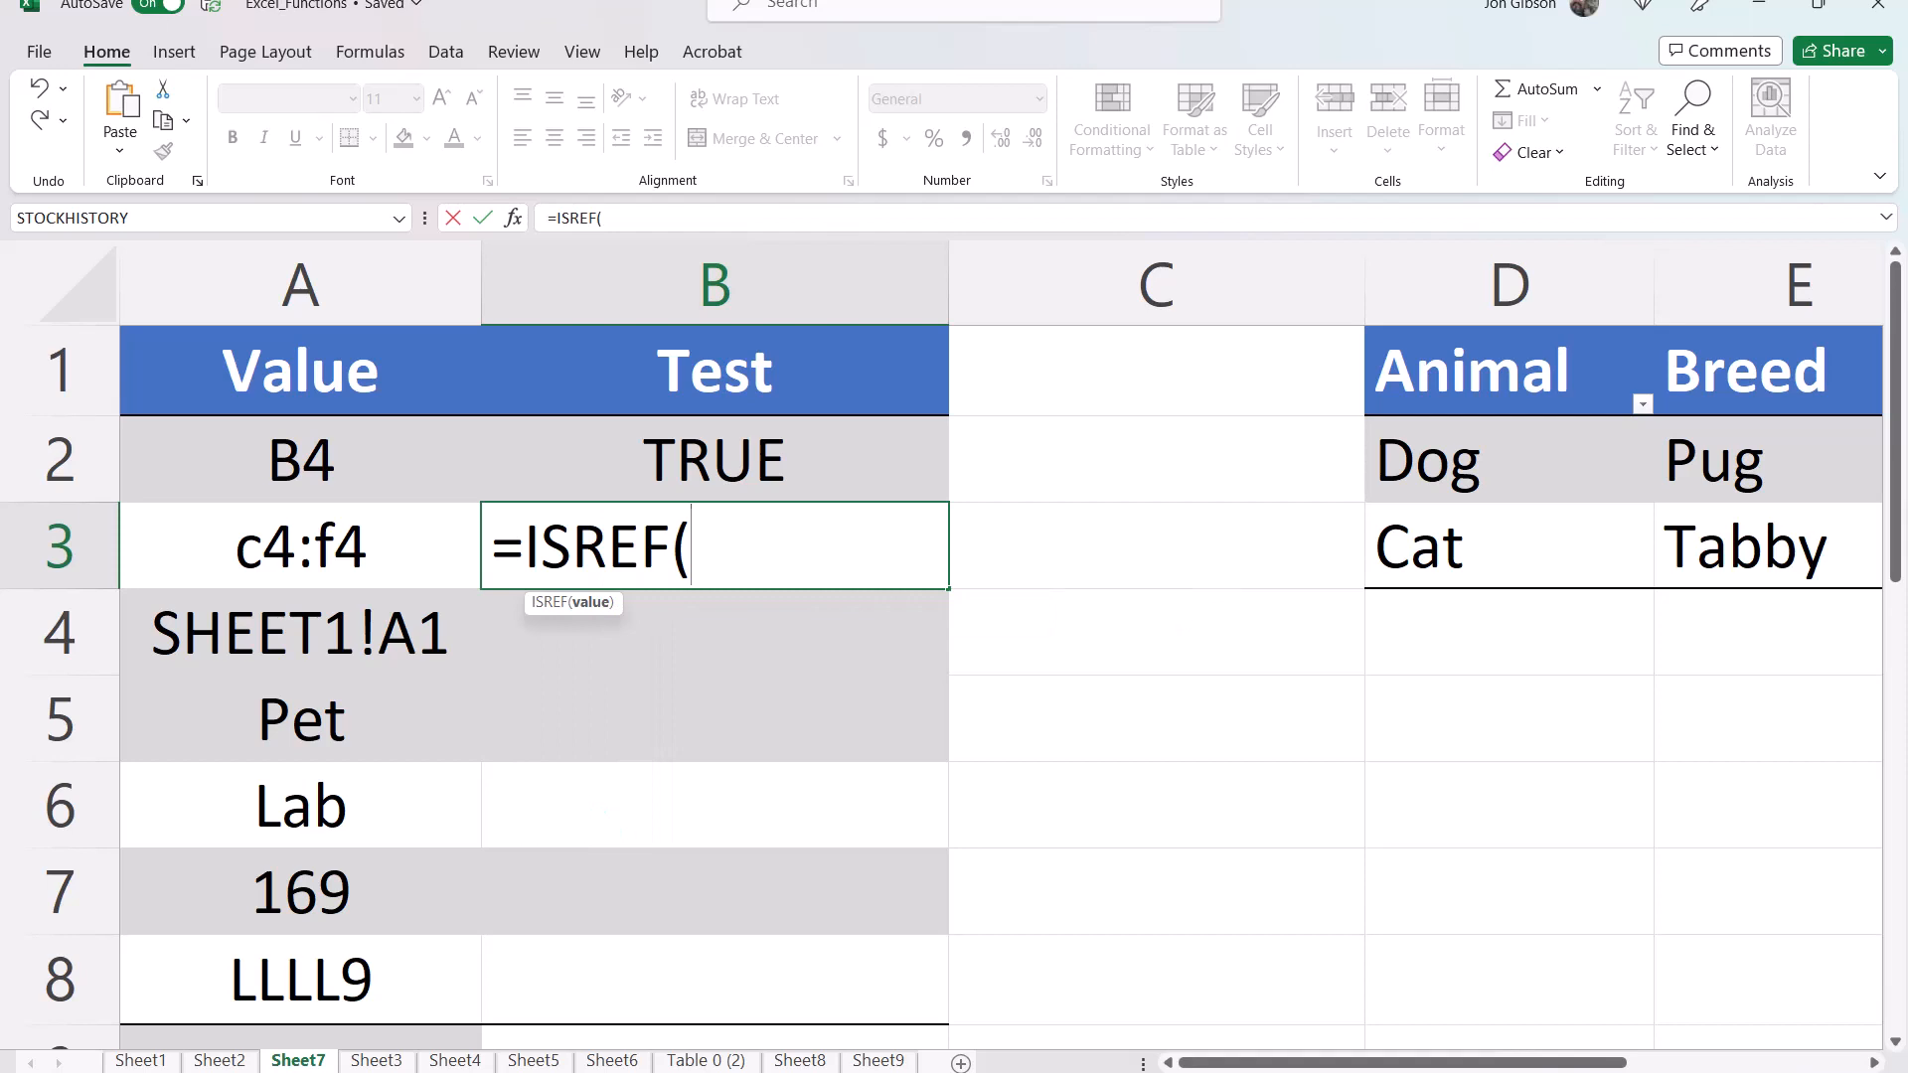
text(C4:F)
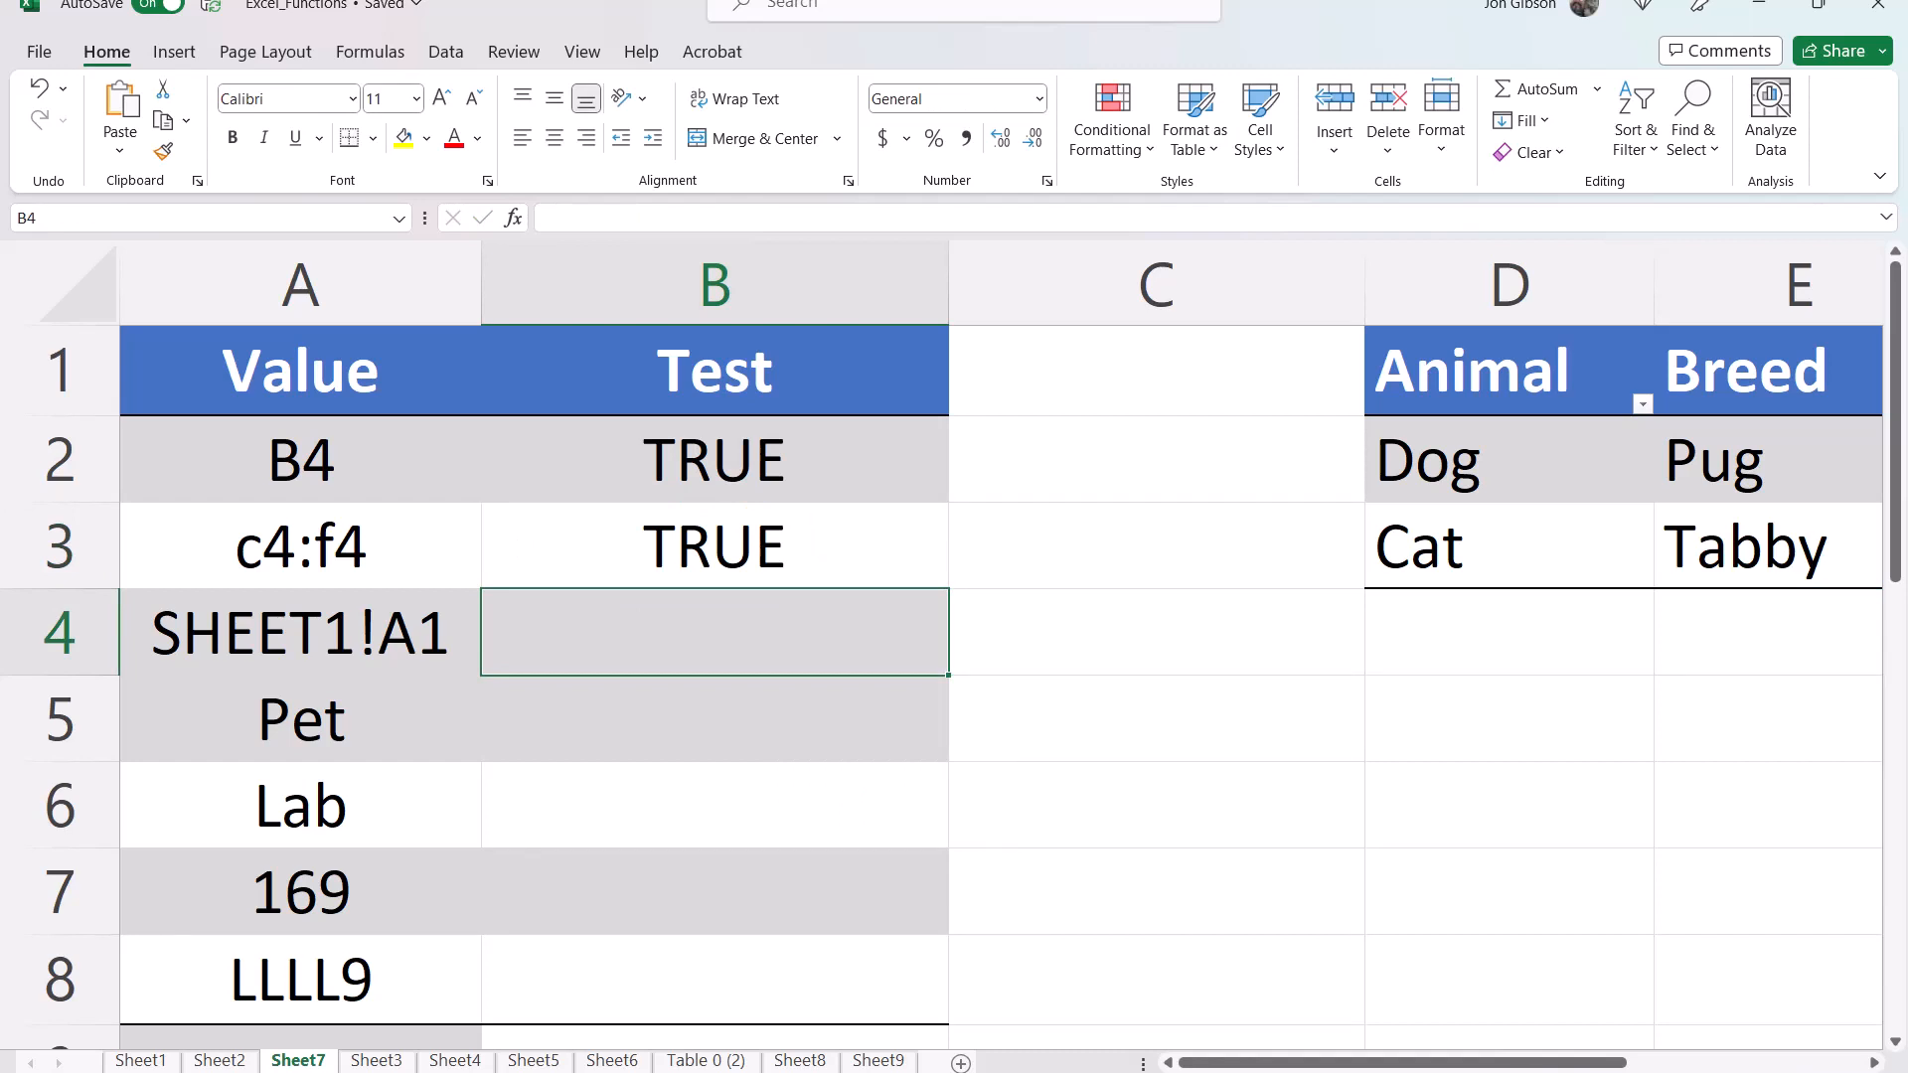
Step: Enter =ISREF(SHEET1!A1) in B4 and =ISREF(PET) in B5, both returning TRUE
text(=ISREF()
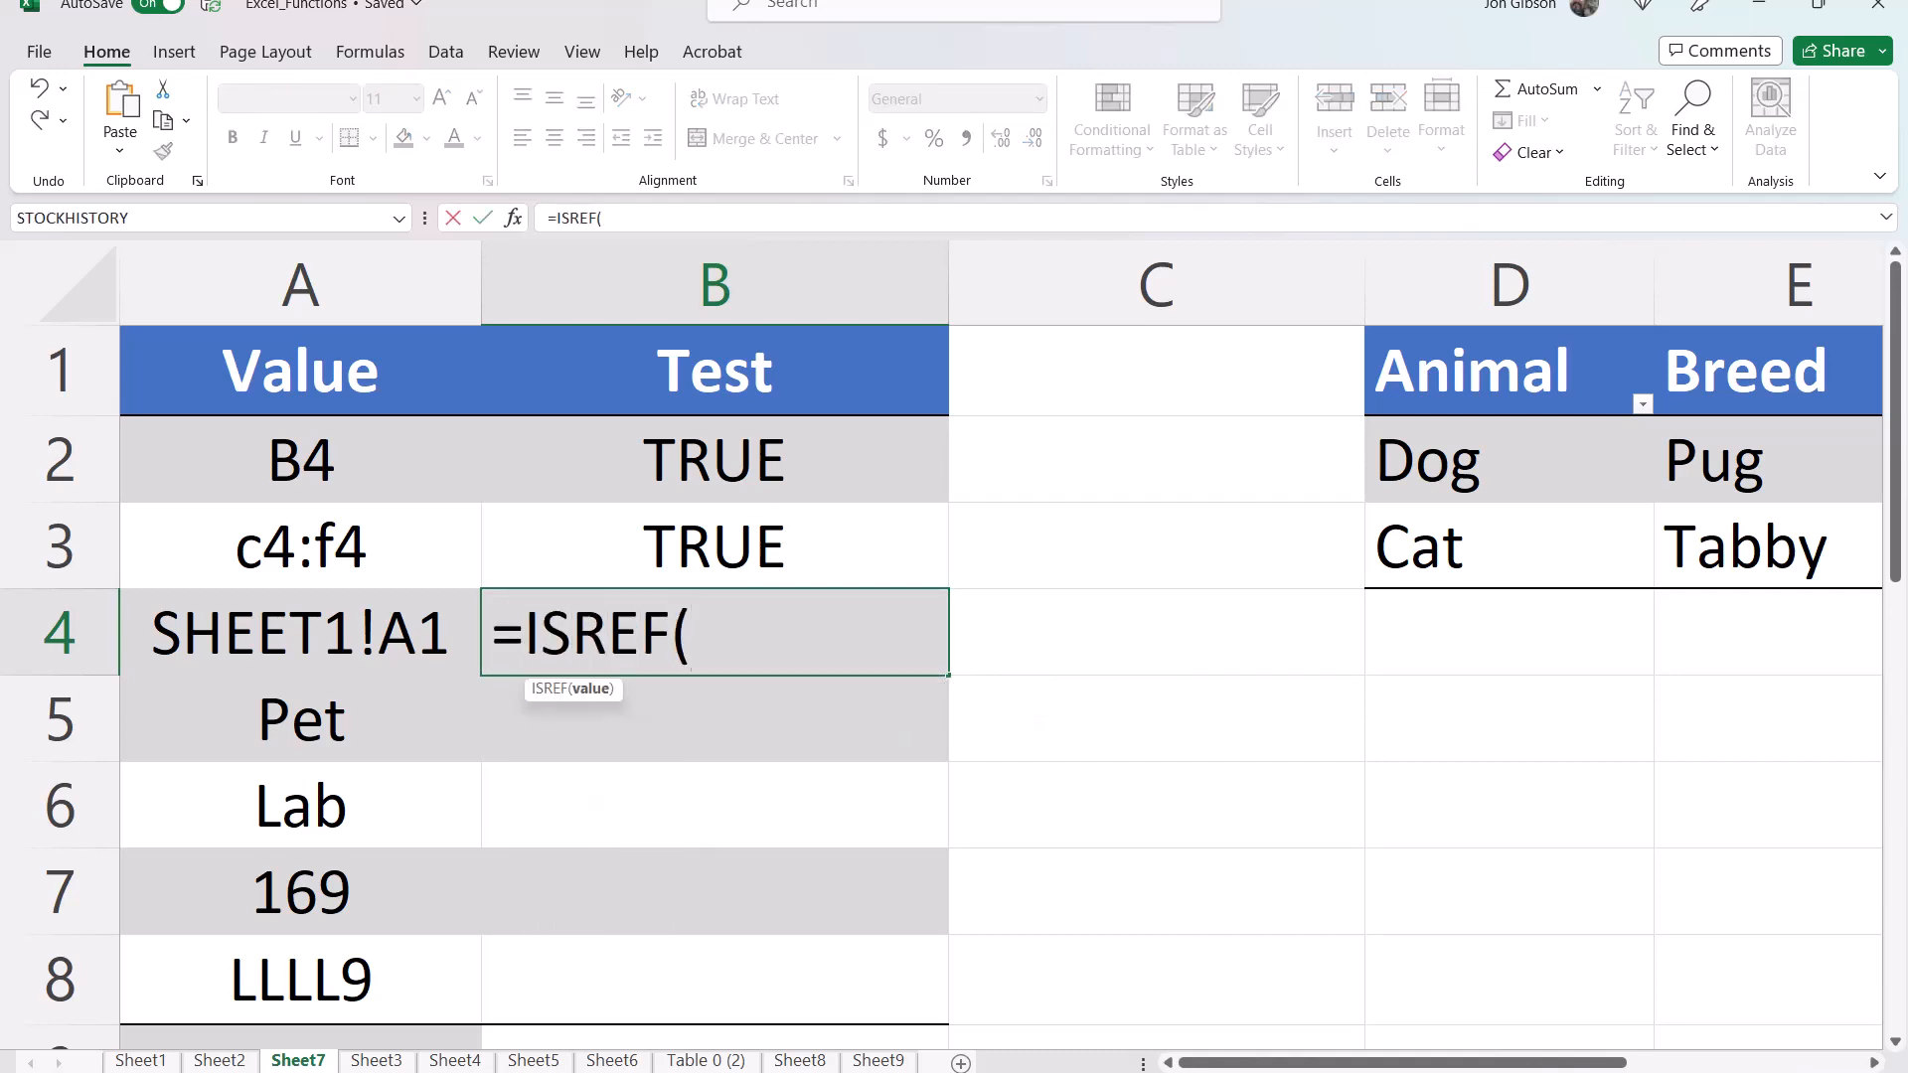
text(SHEET1)
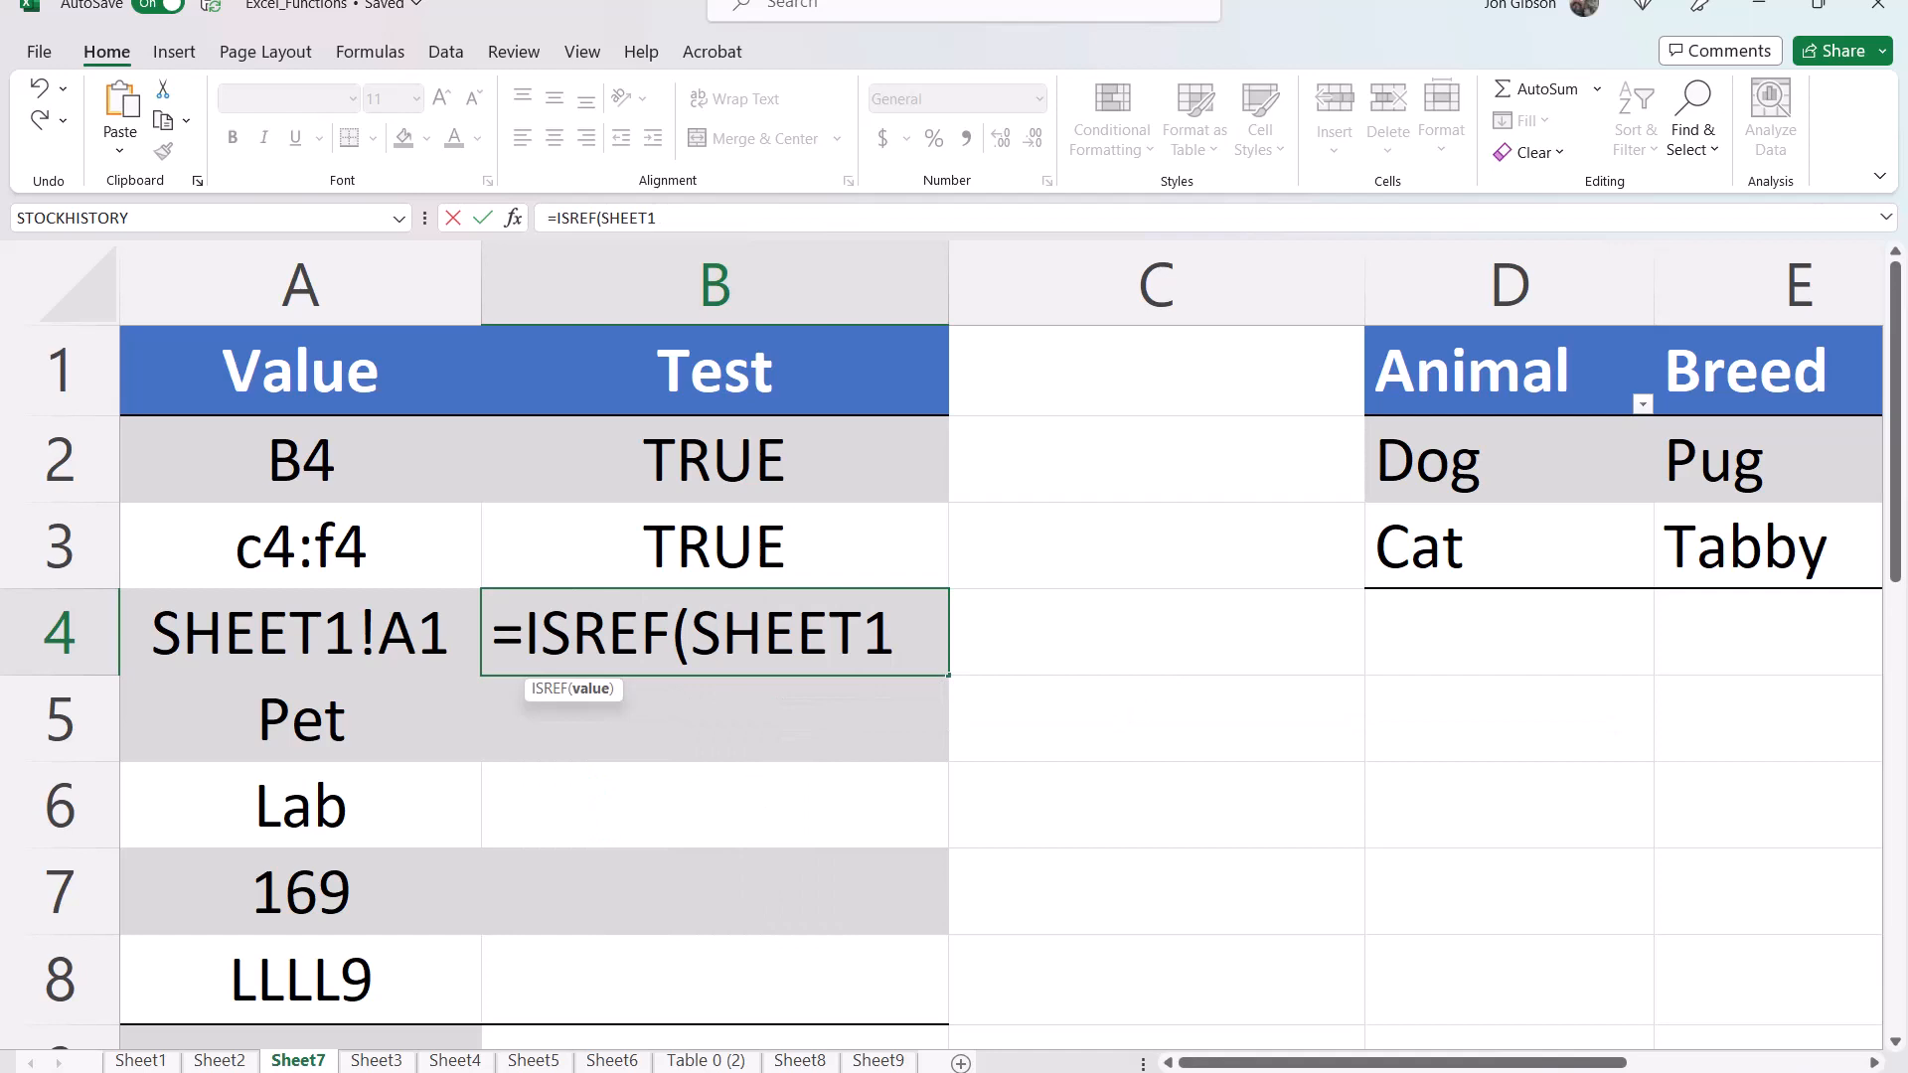
text(!A1))
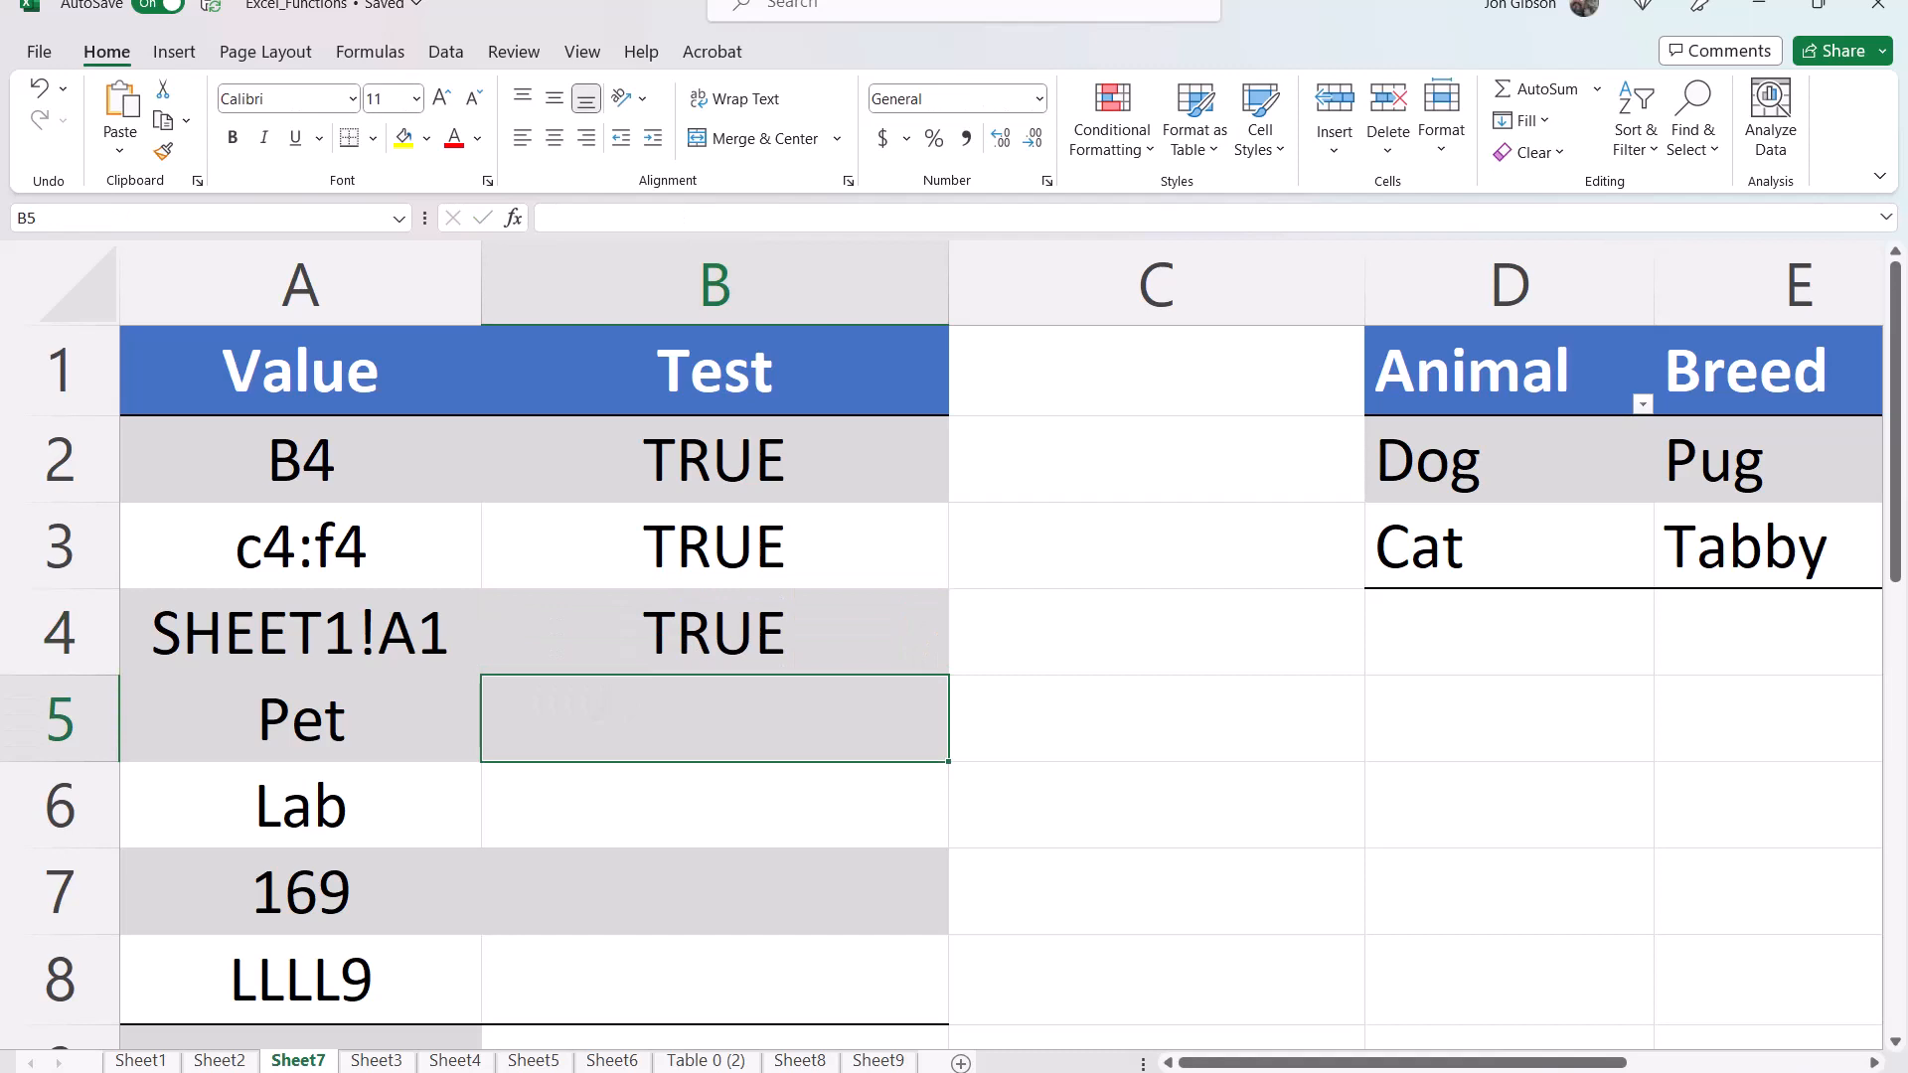
text(=IS)
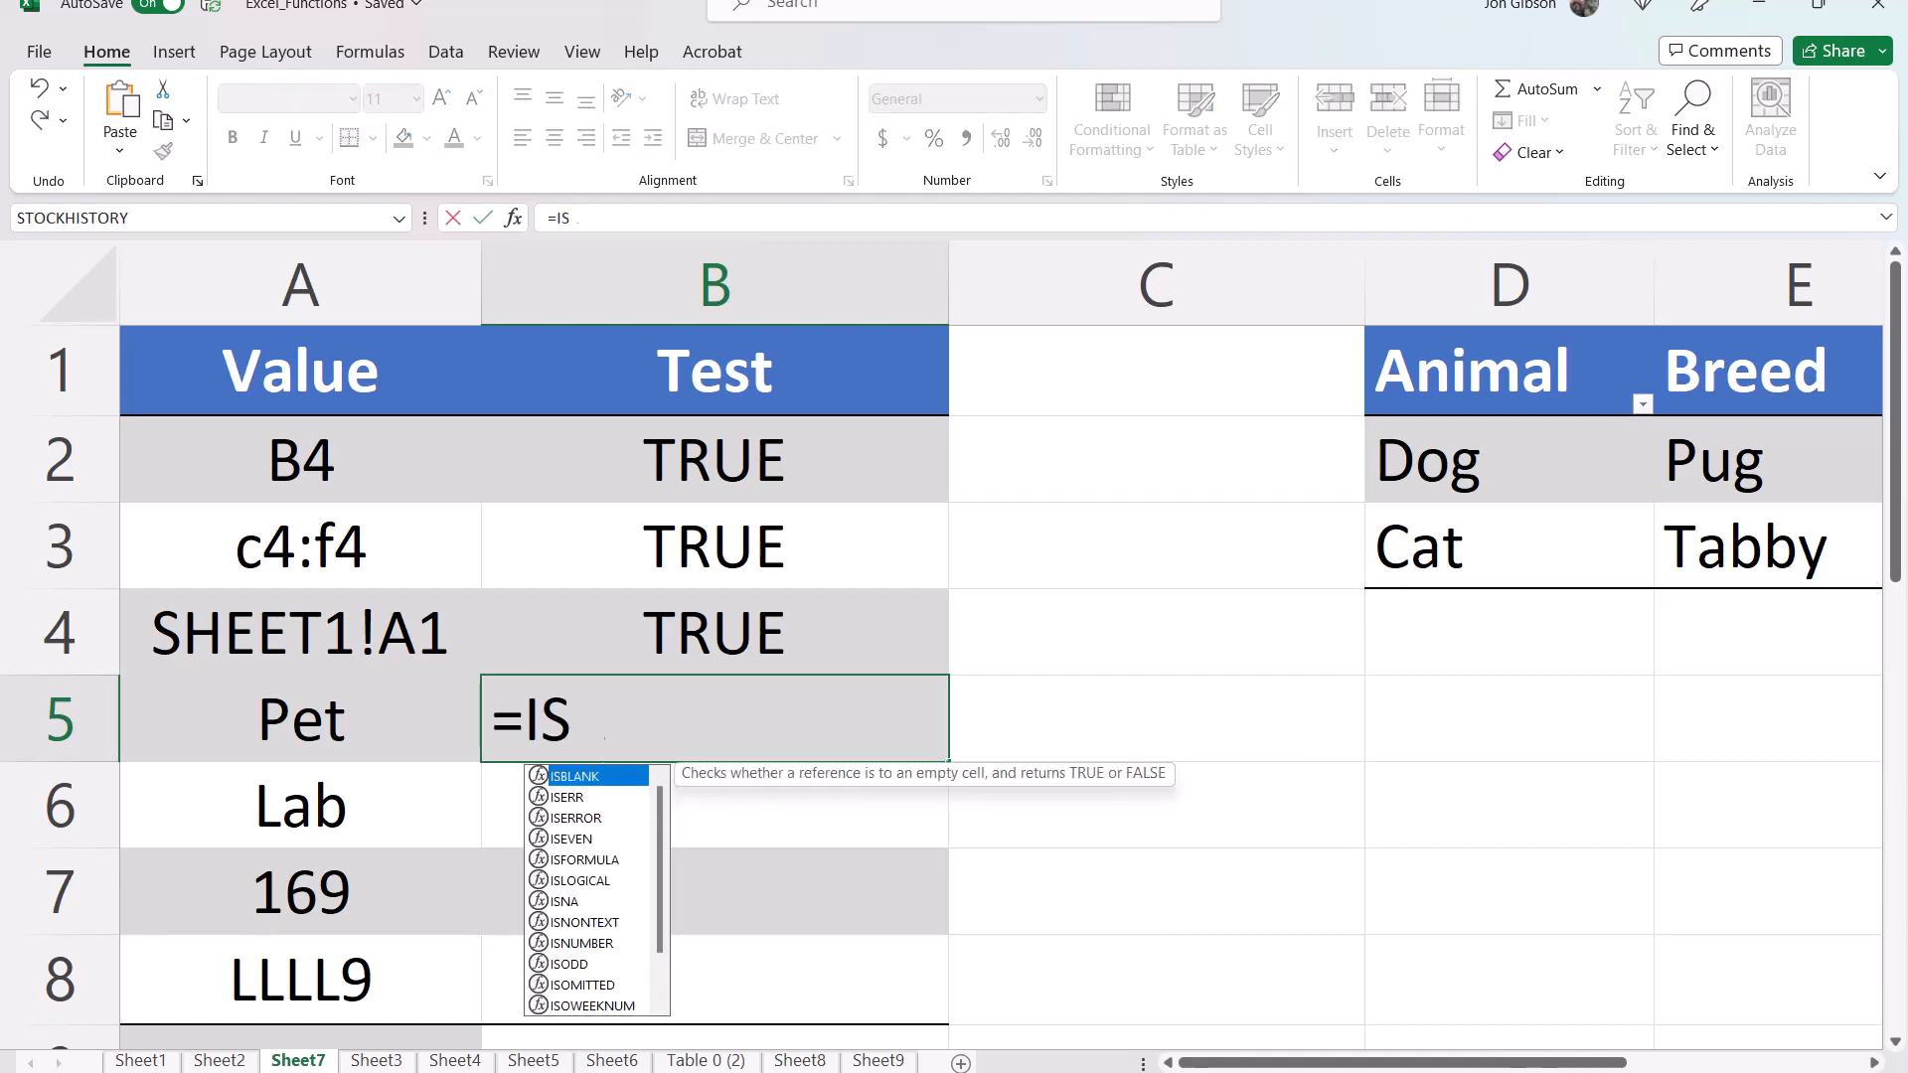
text(REF(PET)
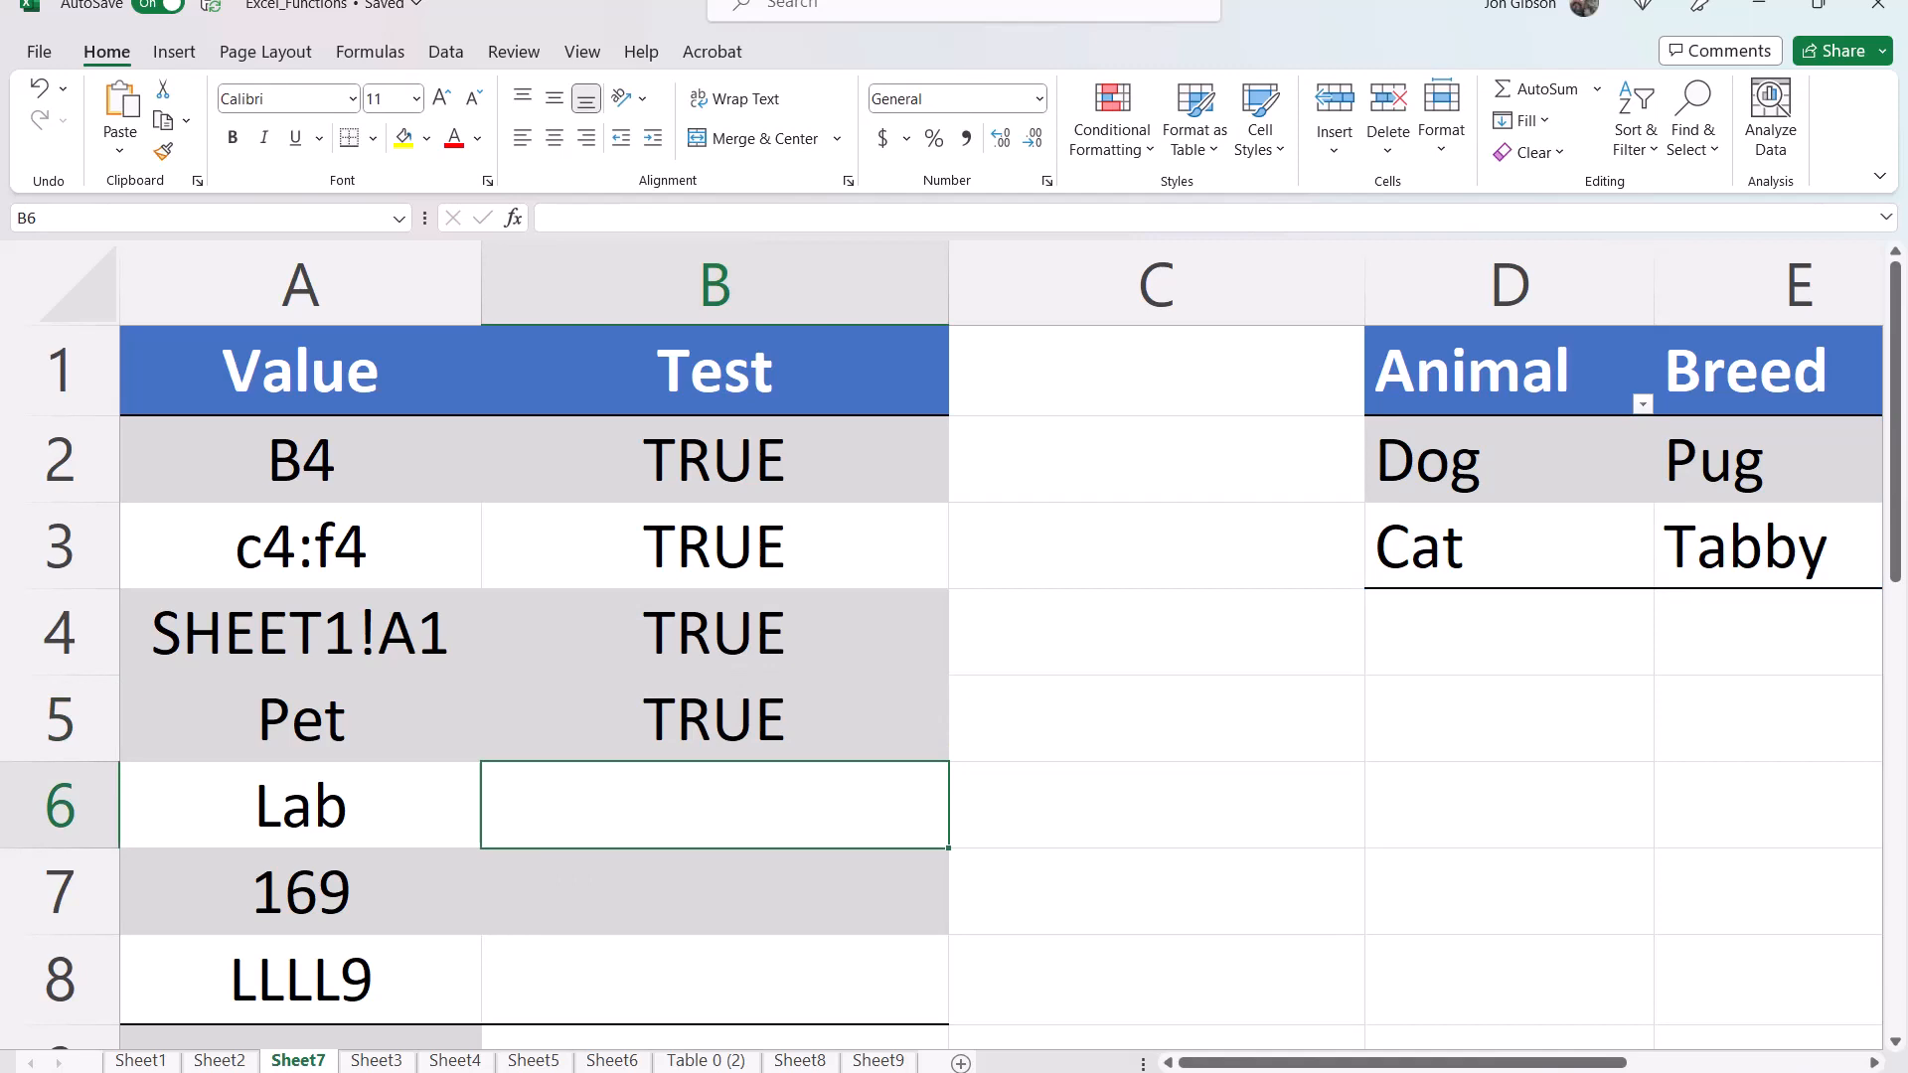
scroll(right, 3)
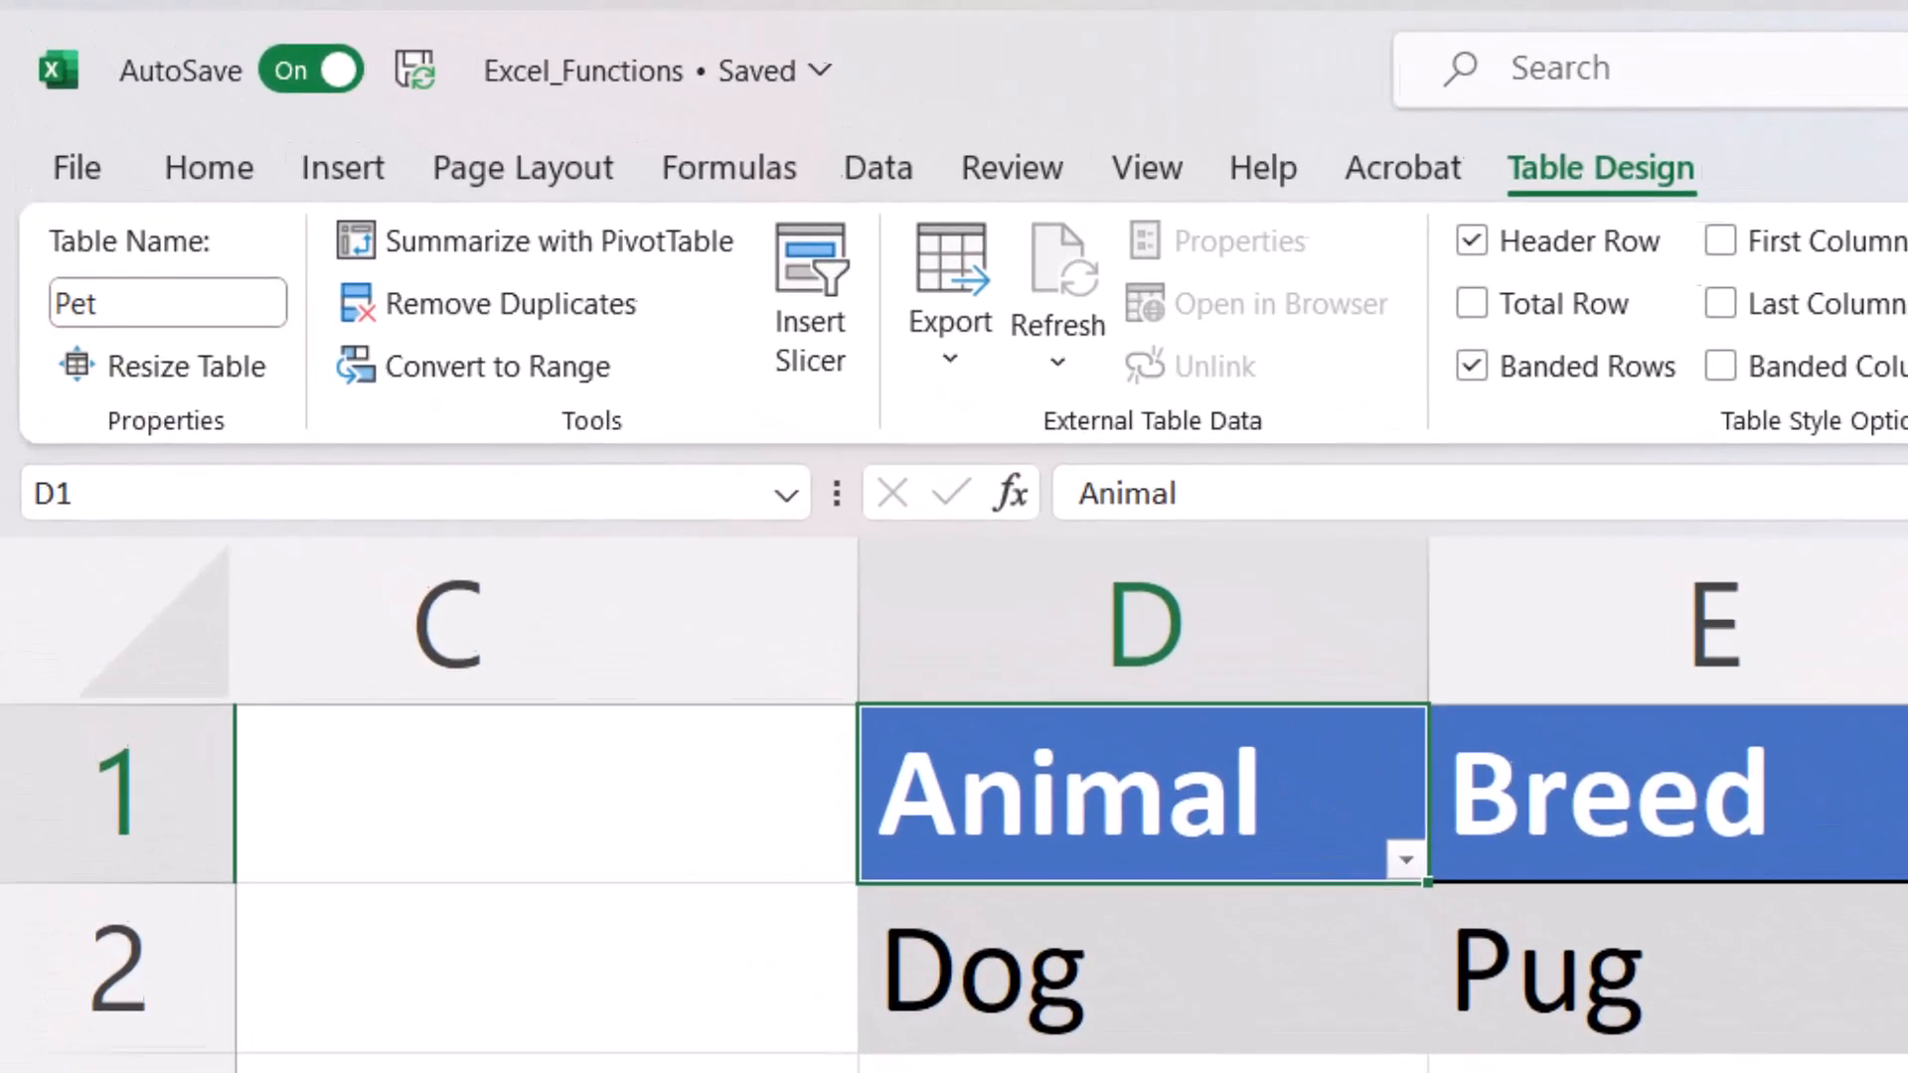
mouse_move(167, 302)
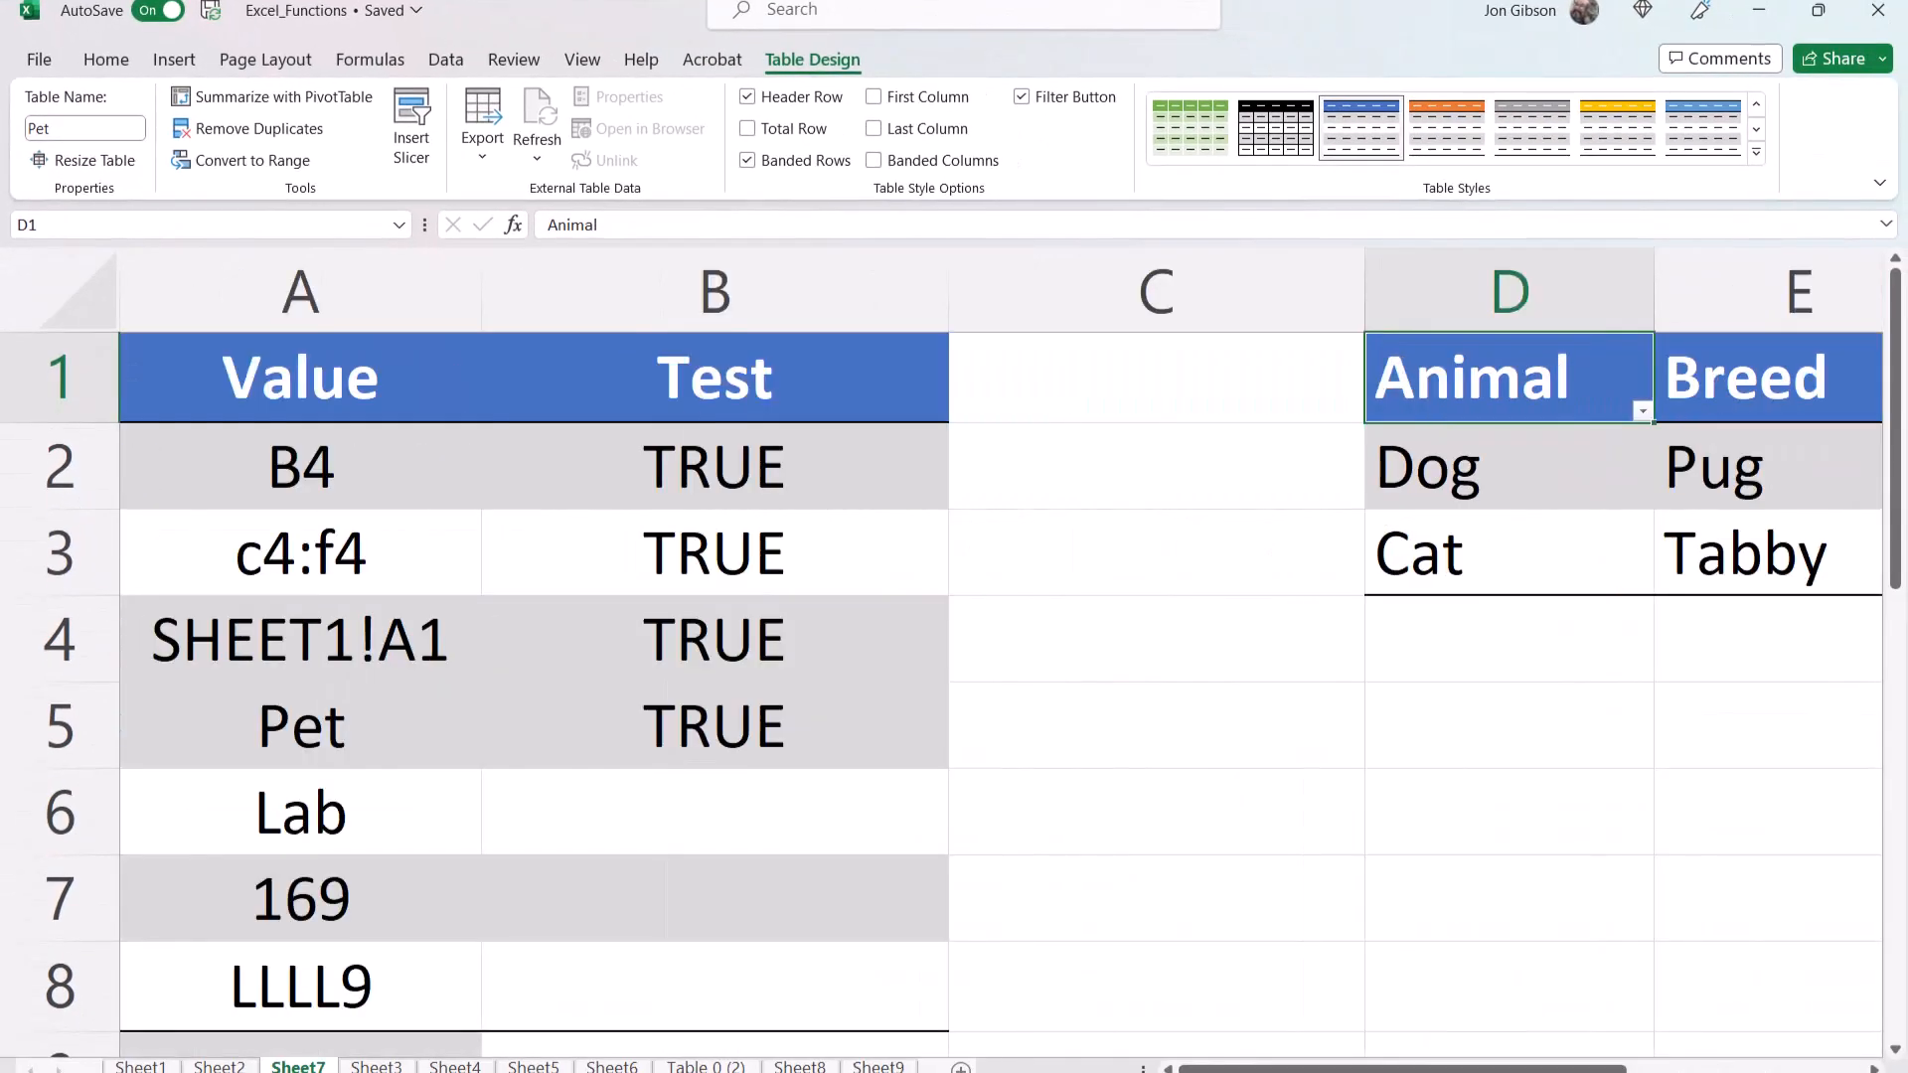
click(715, 812)
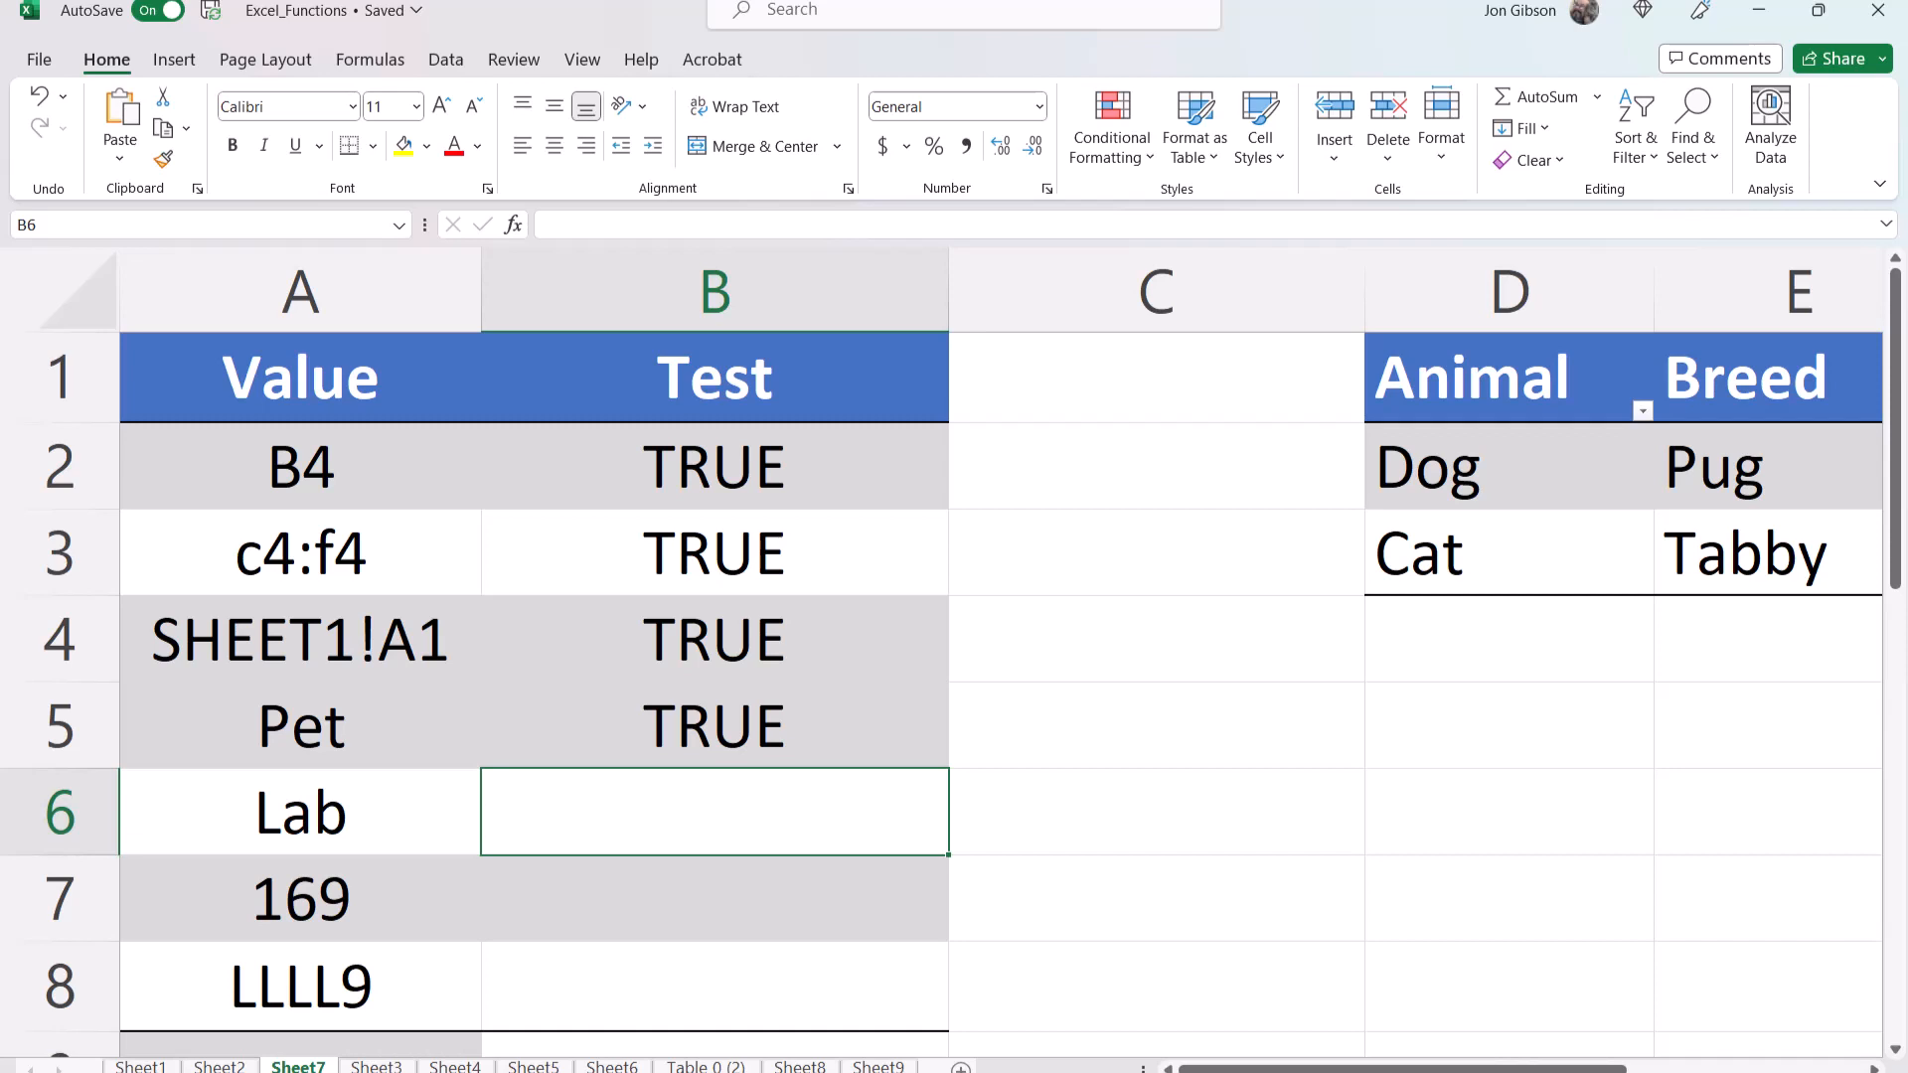
Step: Enter =ISREF(LAB) in B6 and =ISREF(169) in B7, both returning FALSE
text(=)
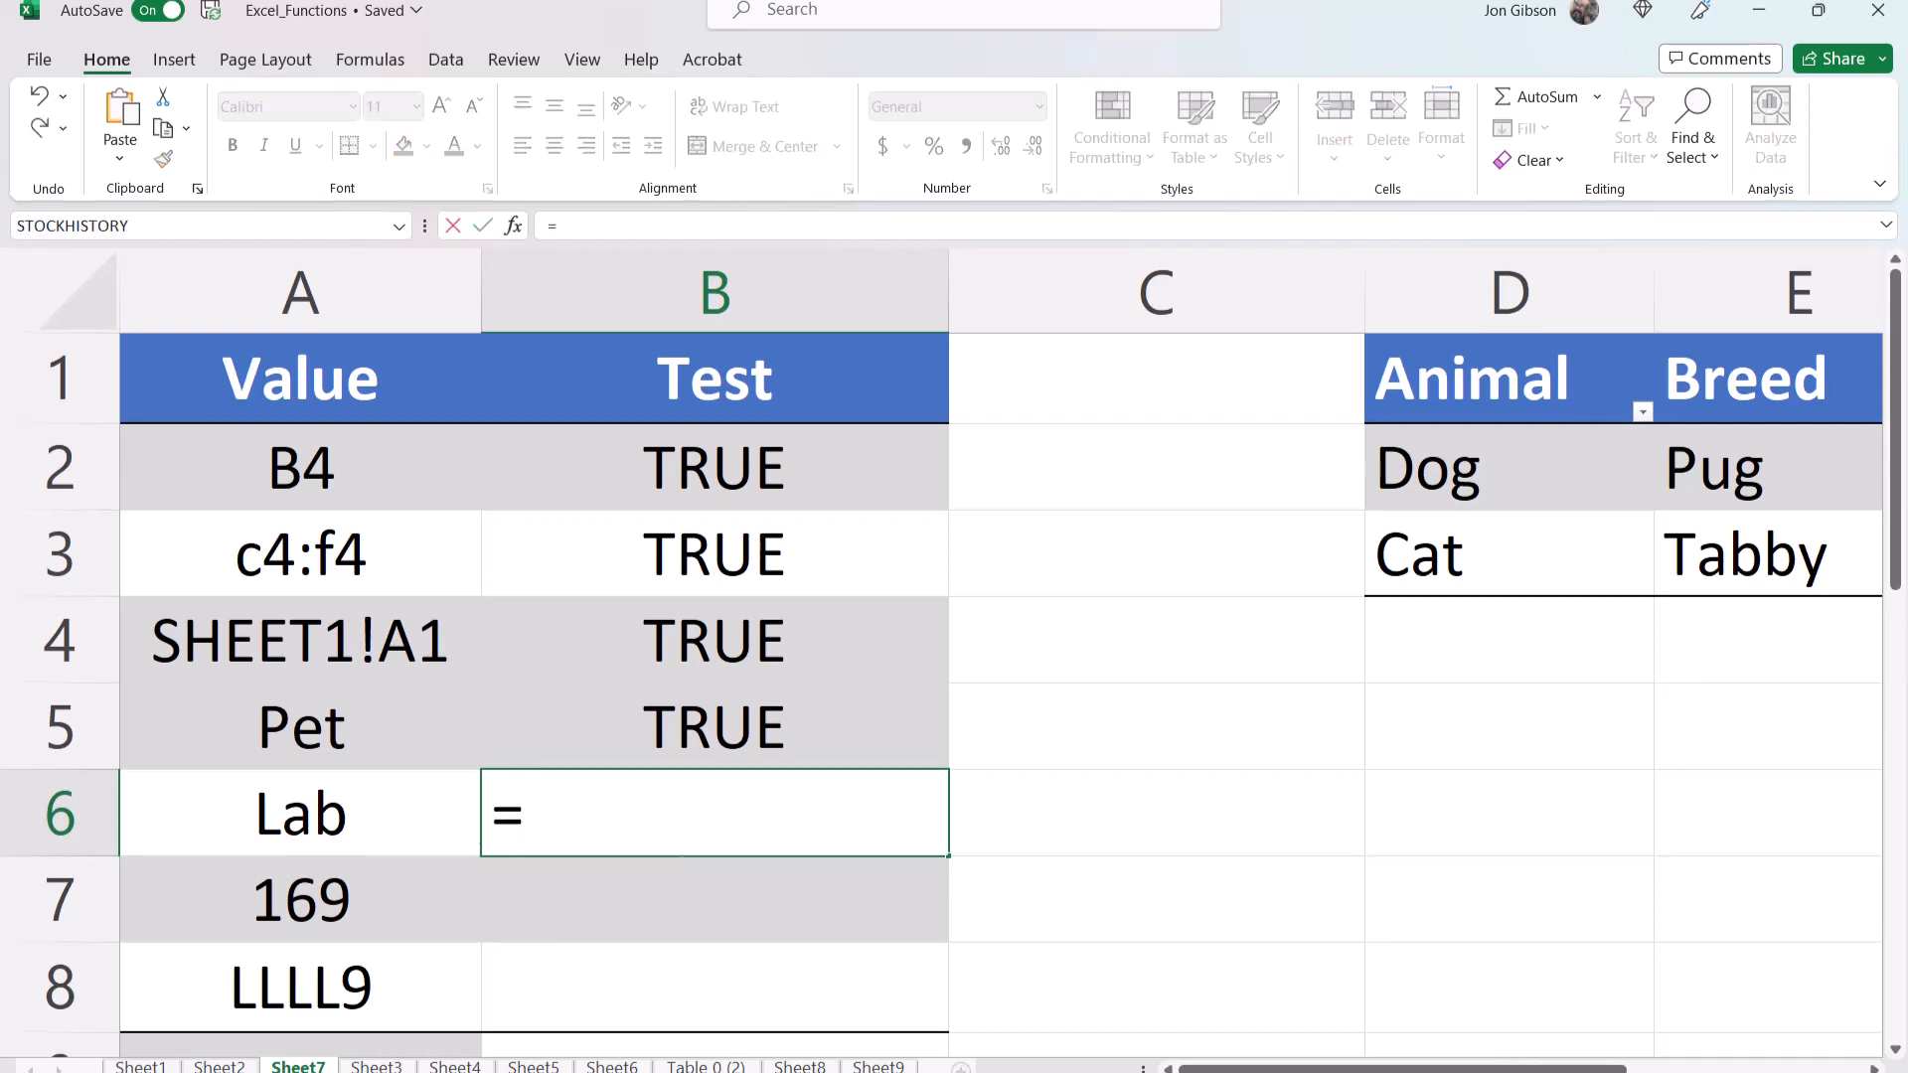
text(ISREF()
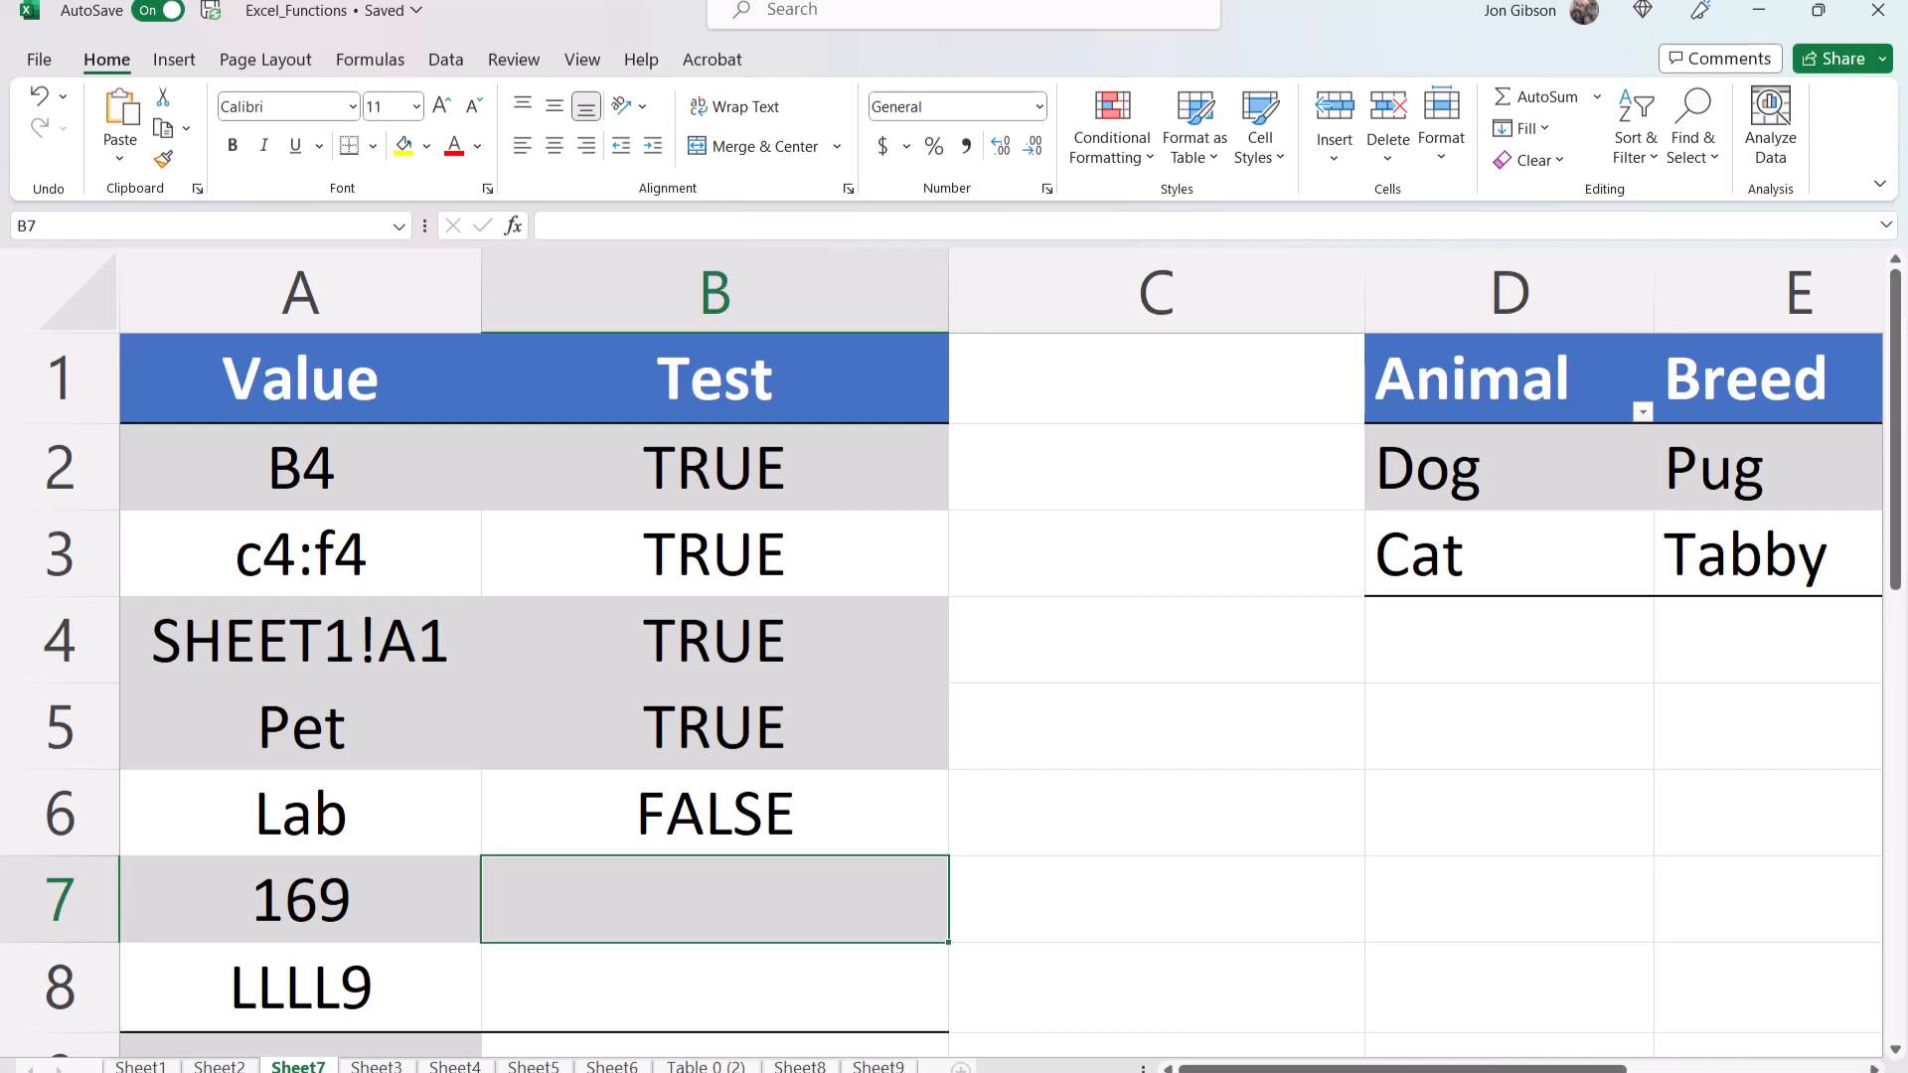
text(=ISREF(1)
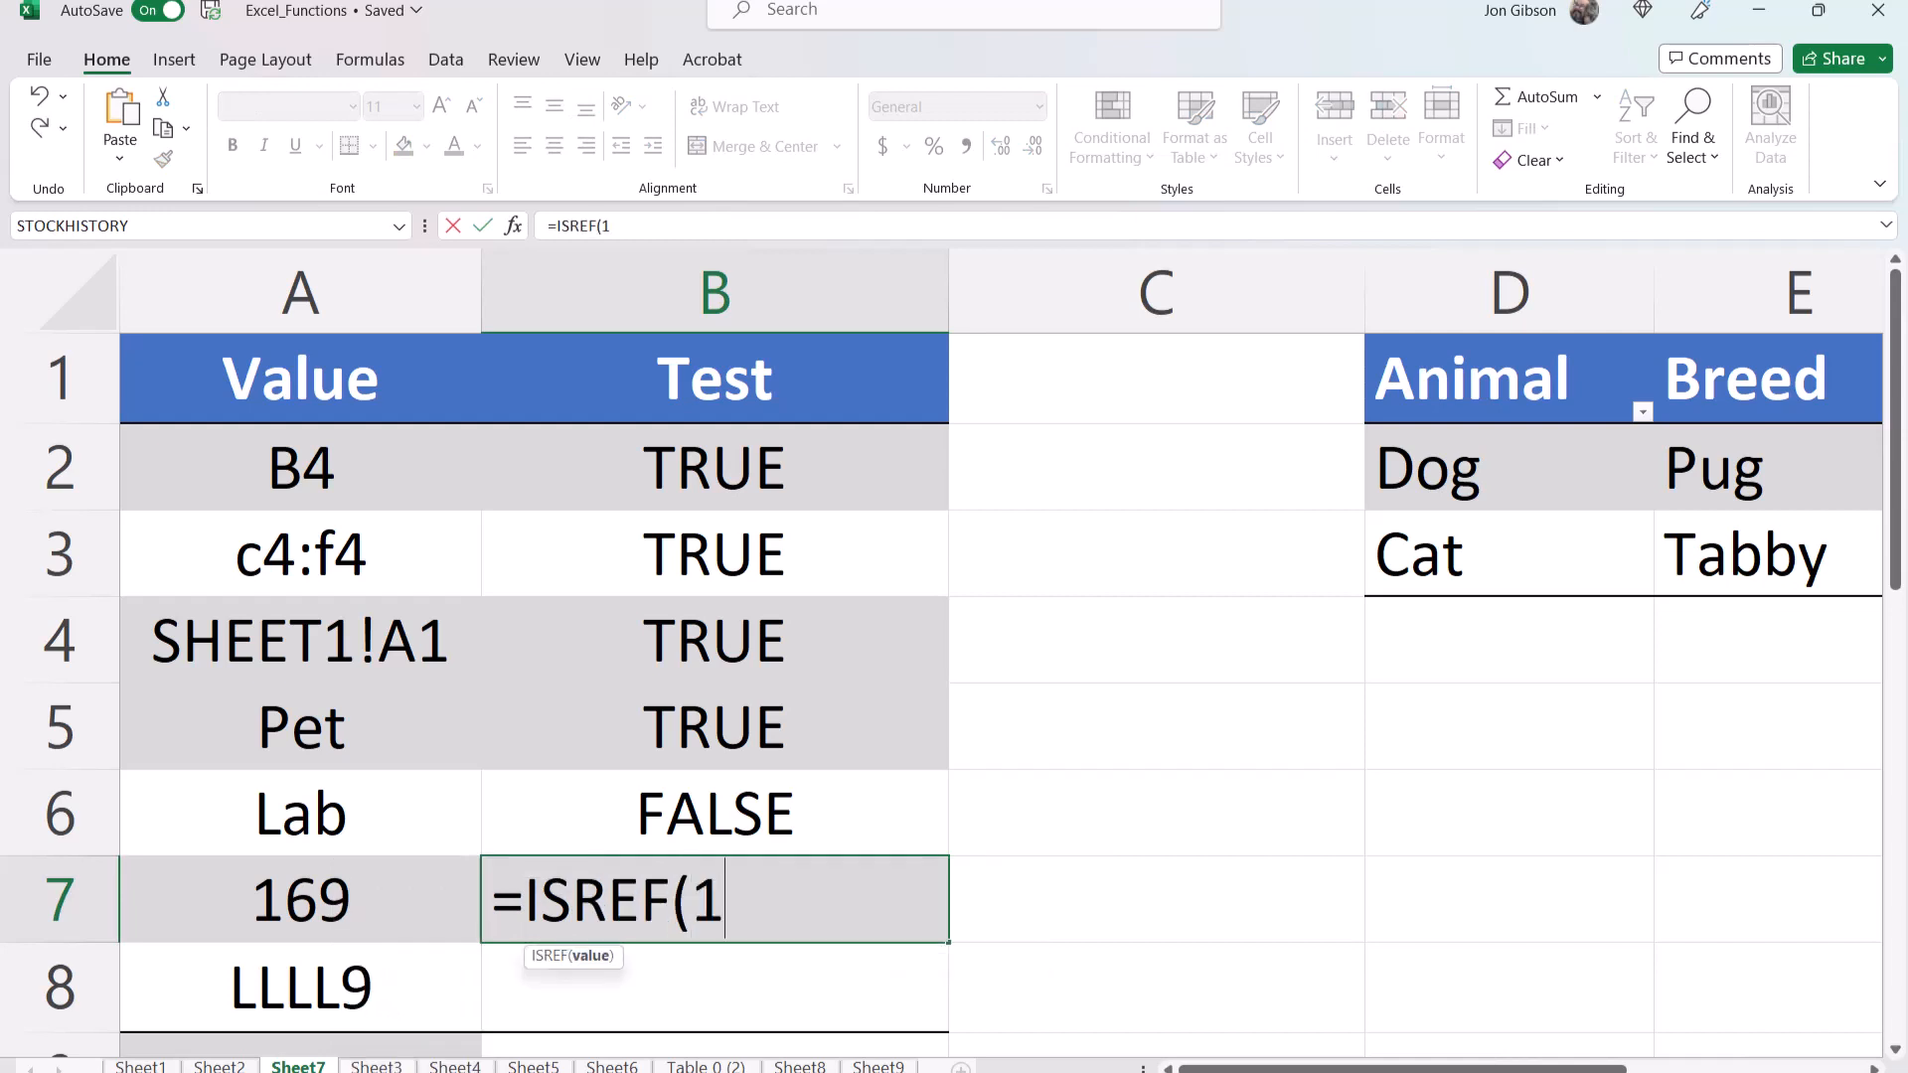
text(69))
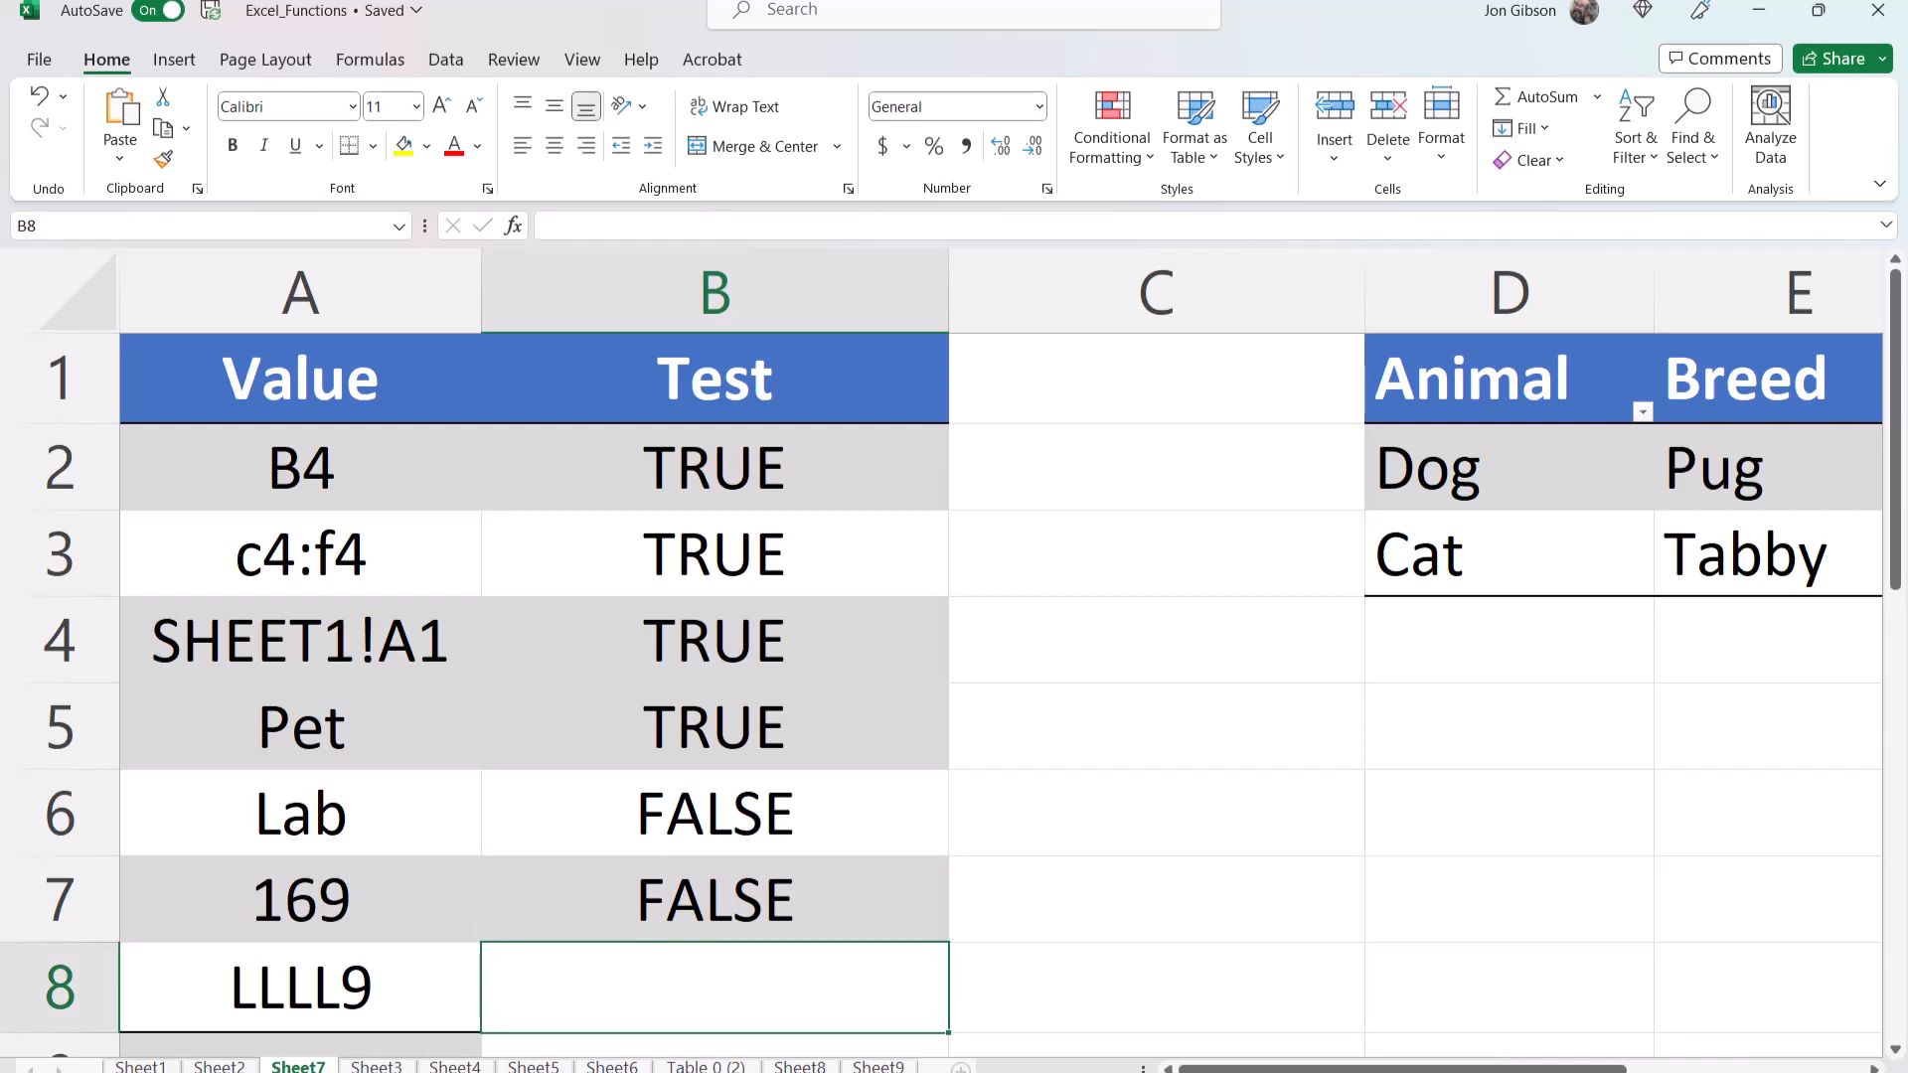
Step: Type the ISREF formula for LLLL9 in B8
text(=ISREF)
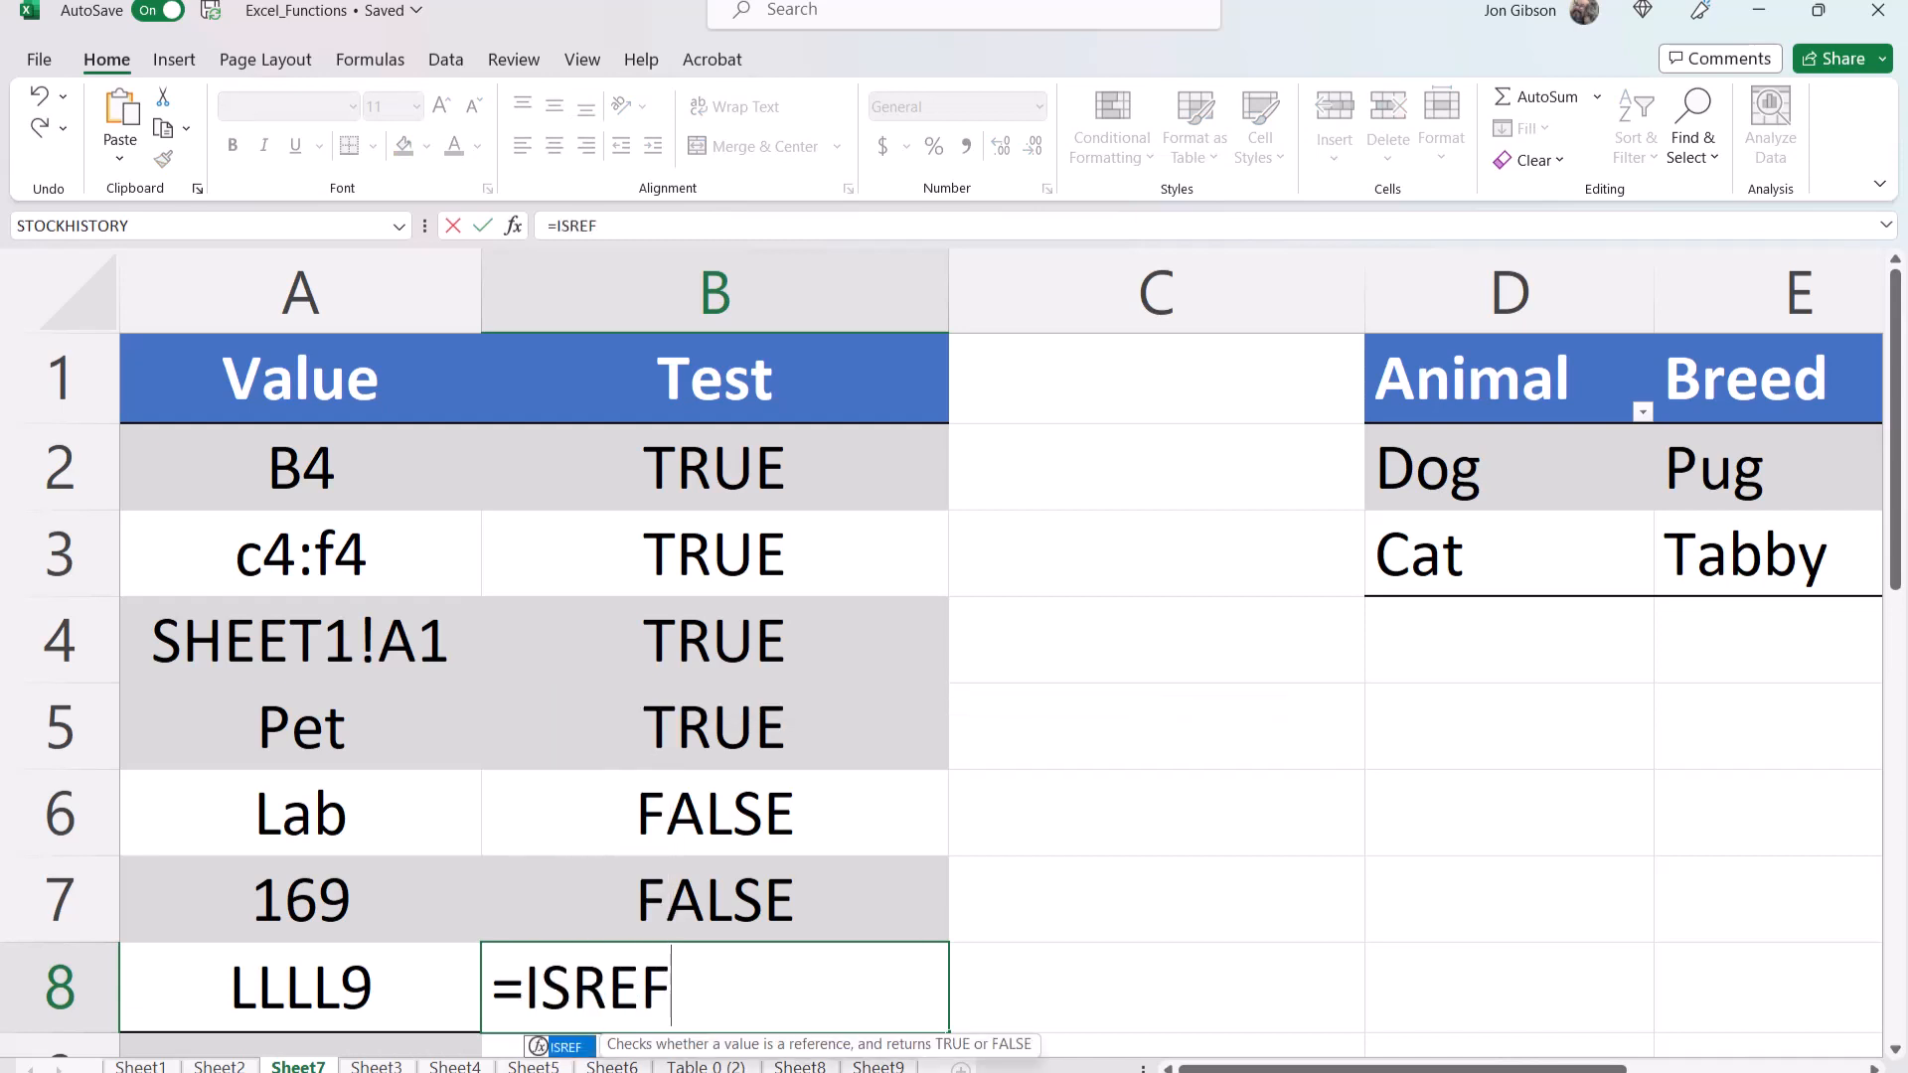
text((L)
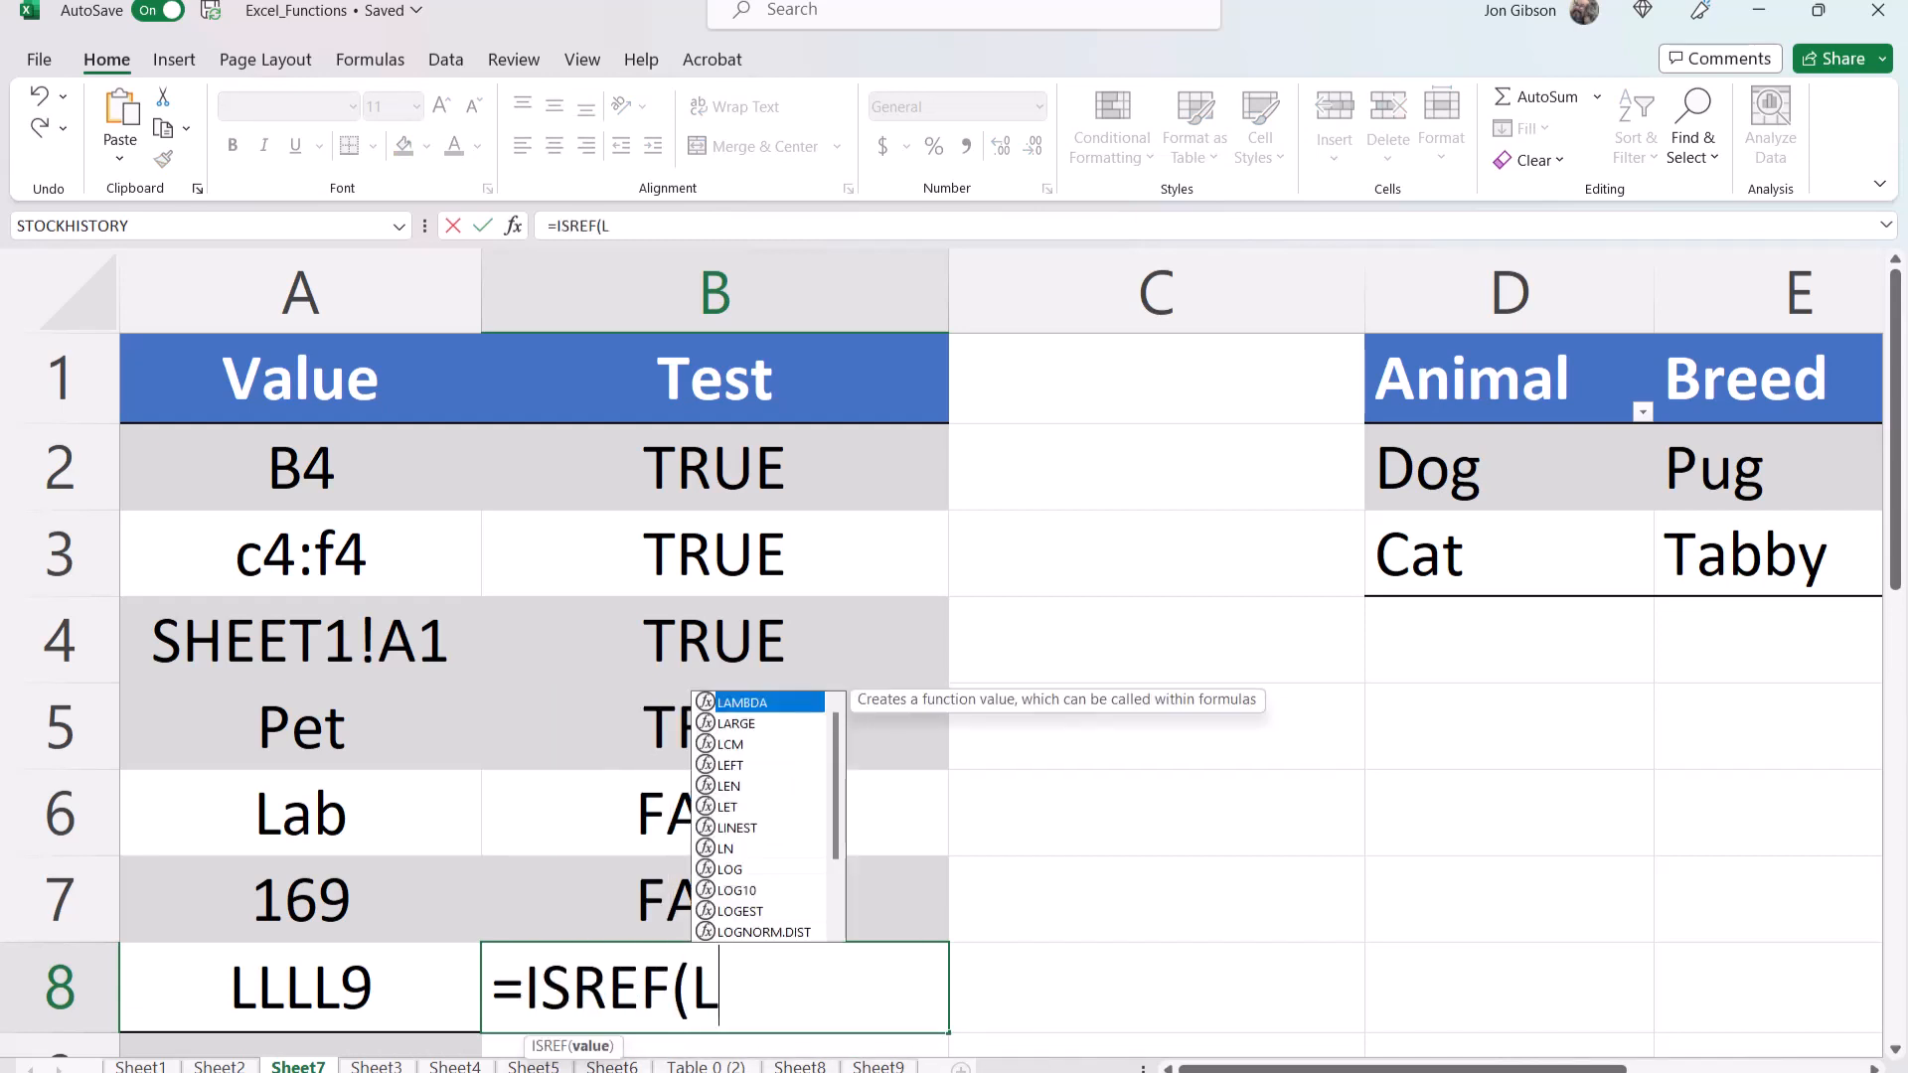
text(LLL9)
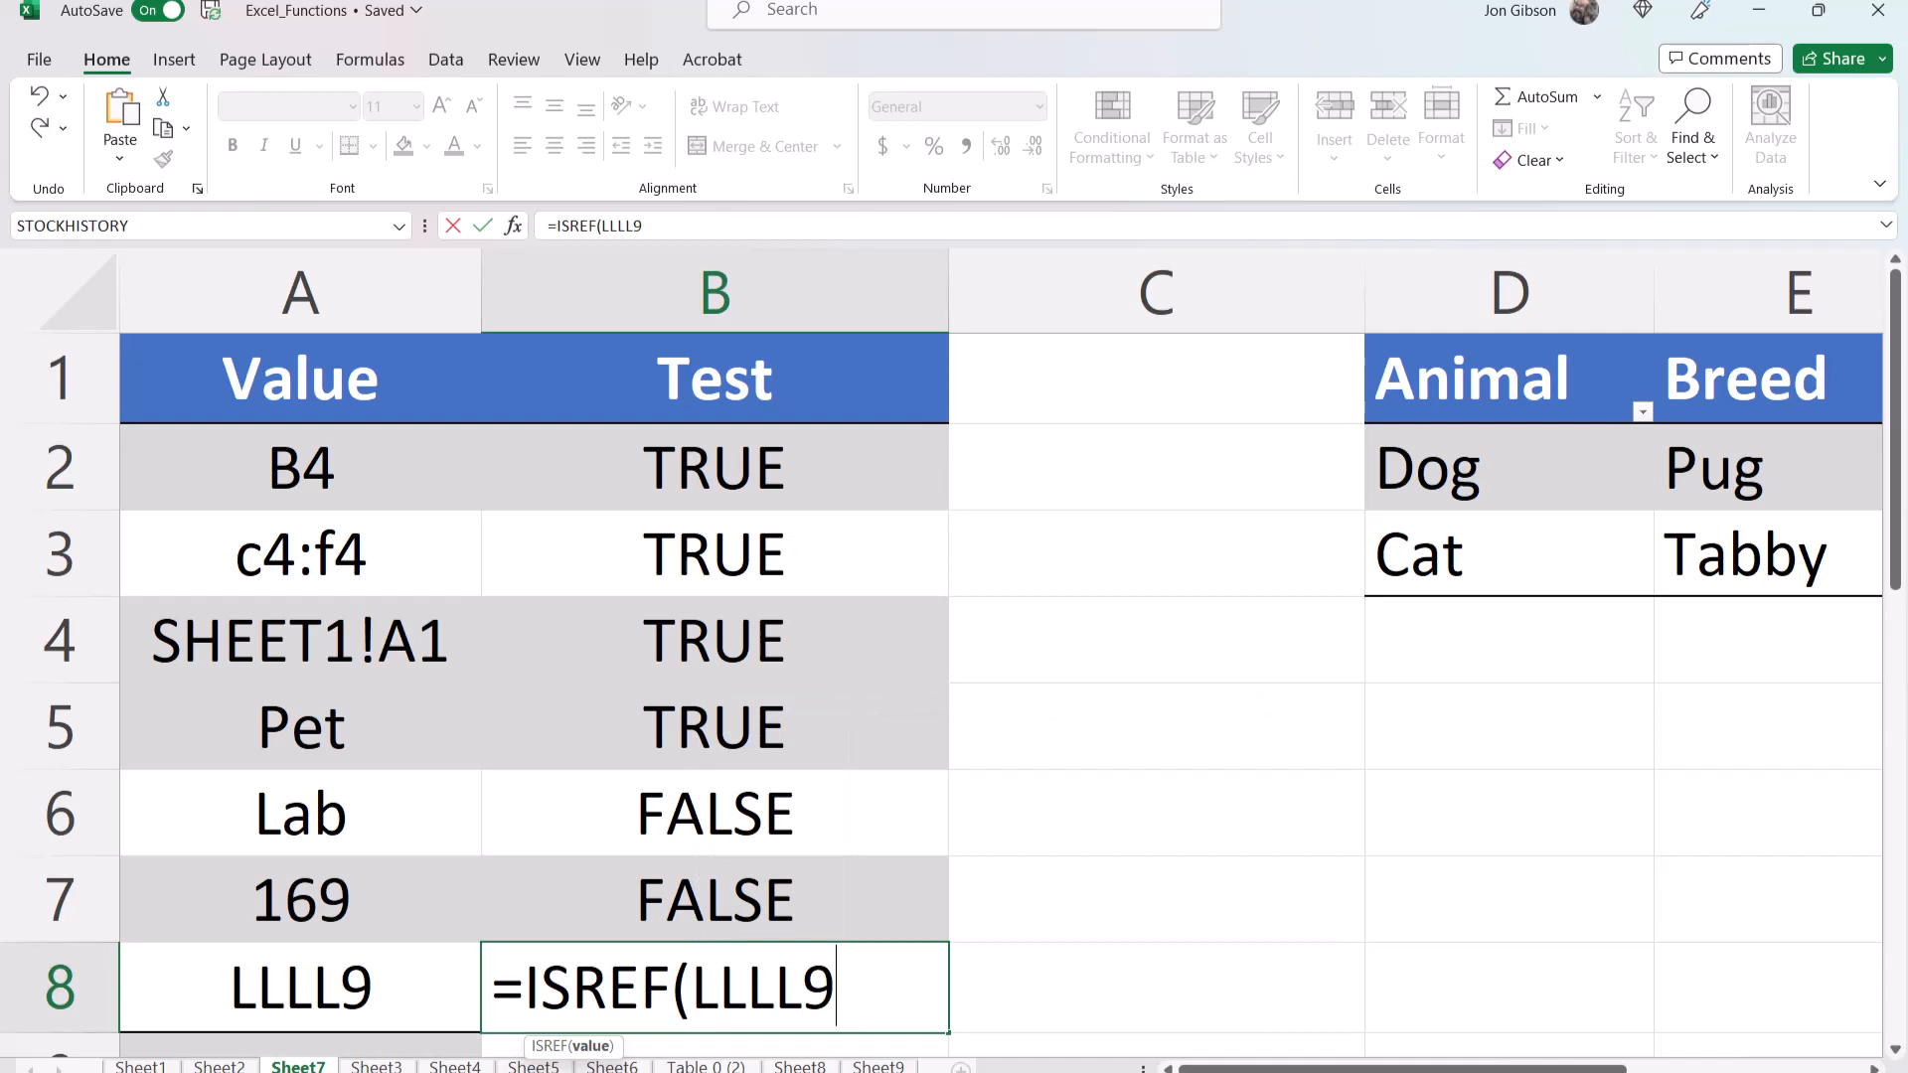